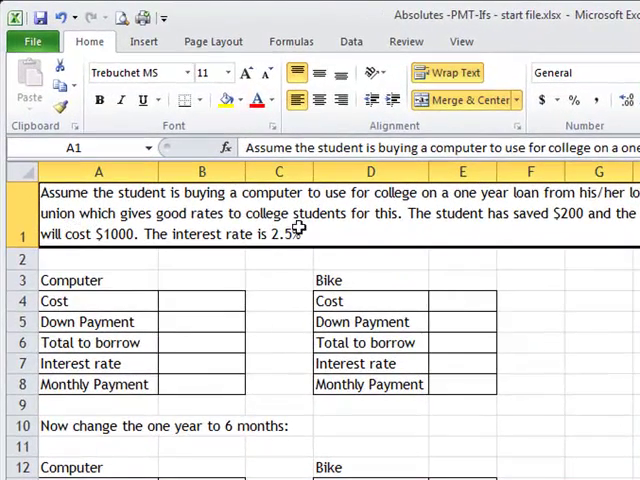
pyautogui.moveTo(280, 234)
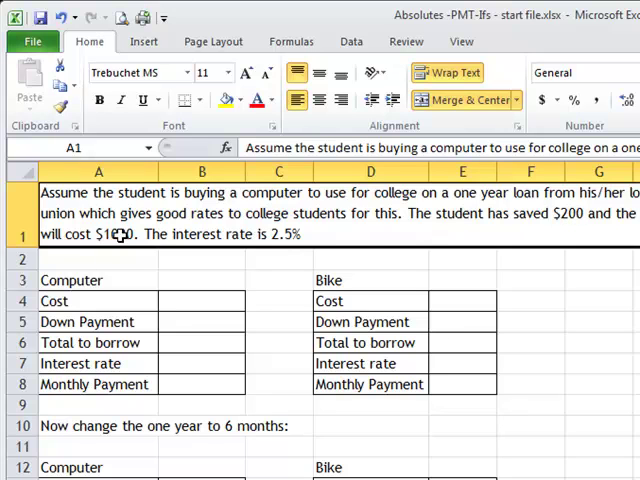
# - Enter the computer's cost of 1000 in B4 and down payment of 200 in B5
pyautogui.click(200, 300)
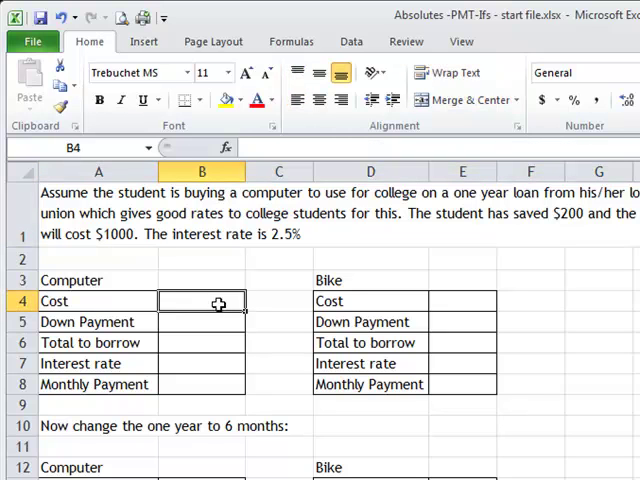
pyautogui.write('1000')
pyautogui.click(200, 322)
pyautogui.write('200')
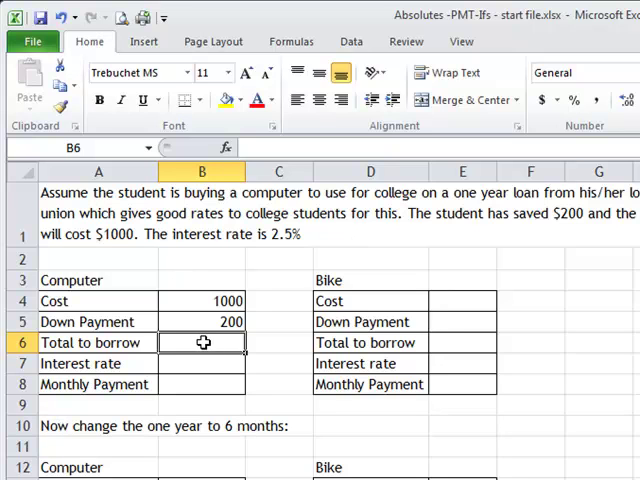
pyautogui.moveTo(232, 264)
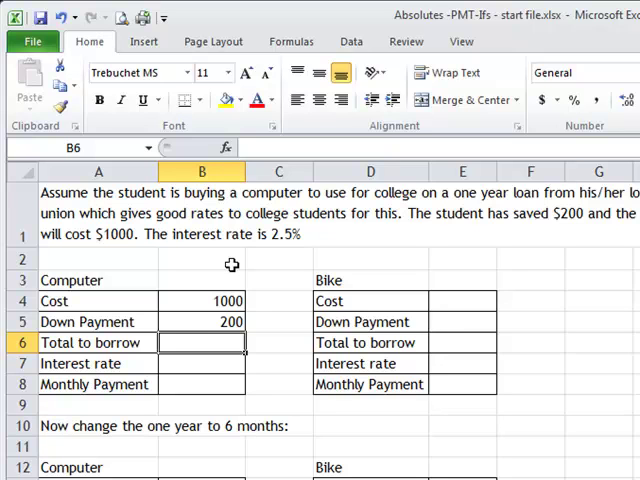
# - Set Total to borrow in B6 to =B4-B5, test it, and restore 1000 and 200 so it shows 800
pyautogui.write('=B4')
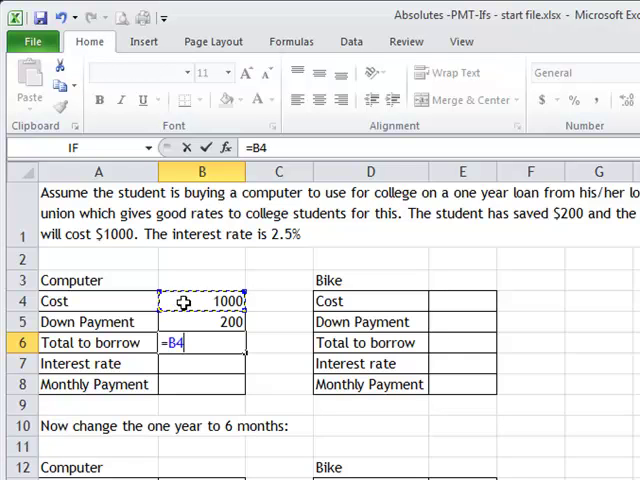
pyautogui.click(200, 320)
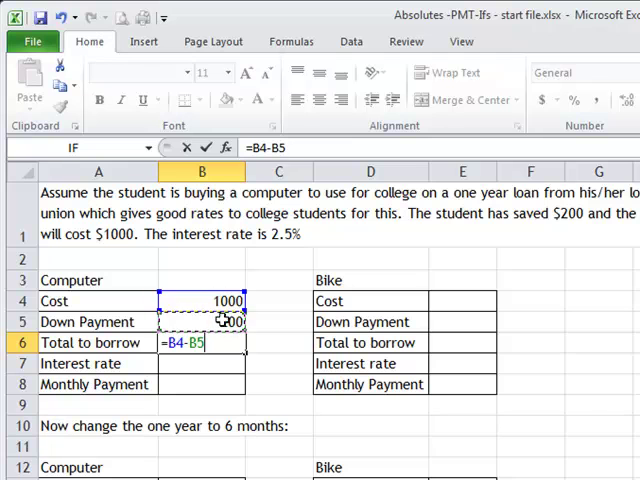
pyautogui.press('Return')
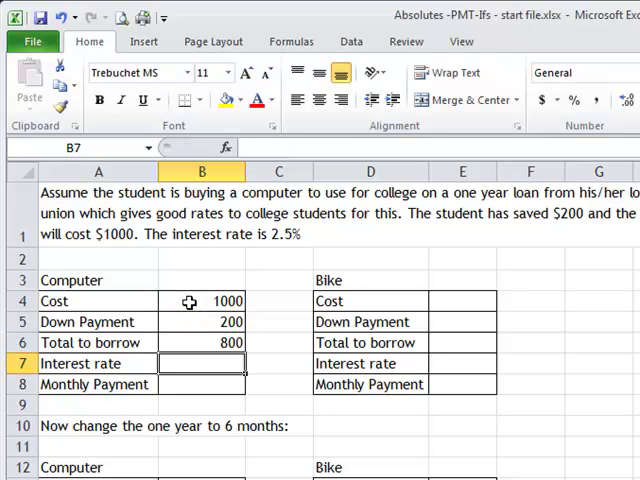
pyautogui.click(200, 300)
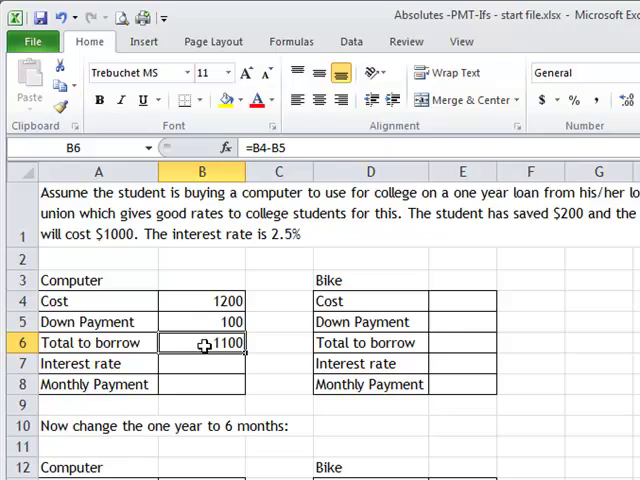
pyautogui.moveTo(196, 316)
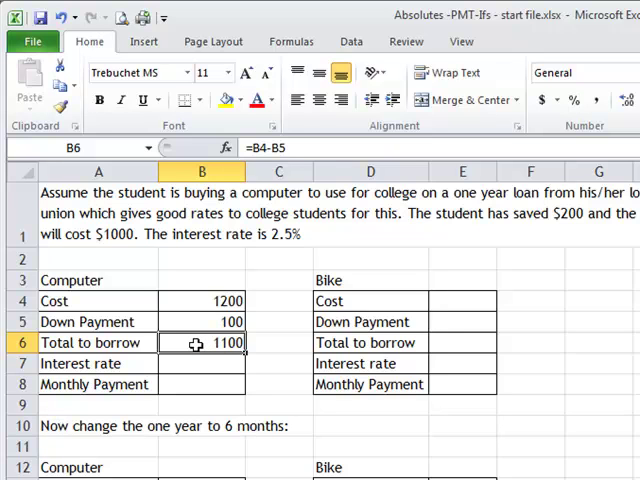
pyautogui.click(64, 16)
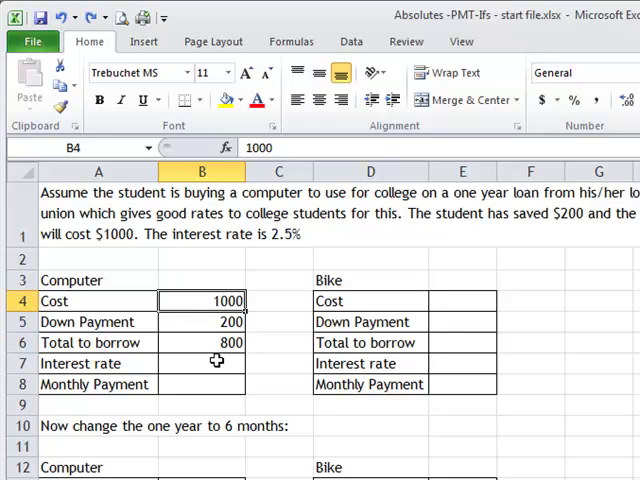
# - Enter the computer's interest rate of 2.5% in B7, displayed as 2.50%
pyautogui.click(202, 364)
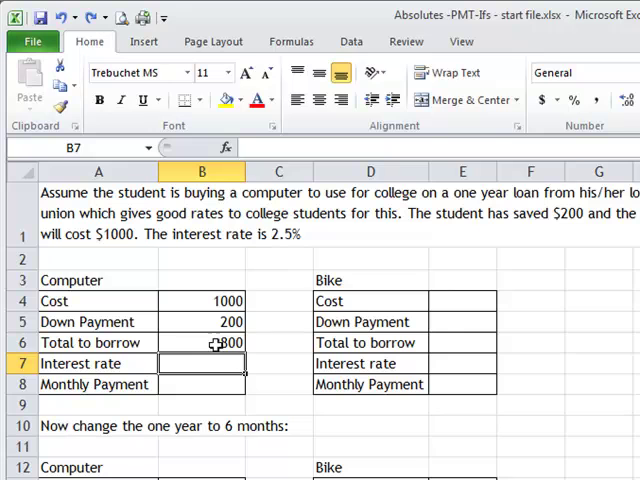
pyautogui.write('2.5')
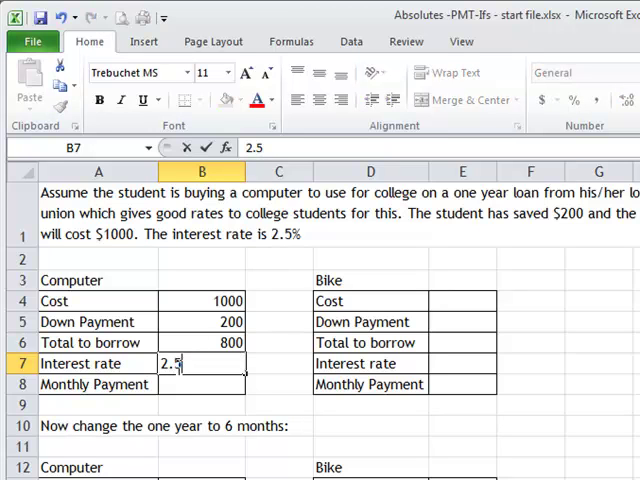
pyautogui.write('%')
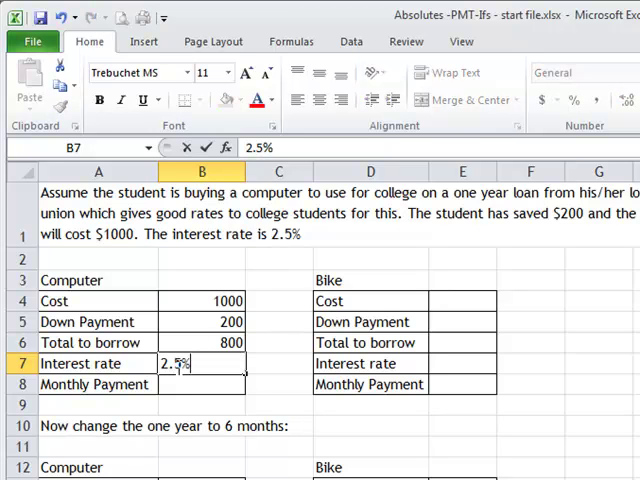
pyautogui.moveTo(284, 356)
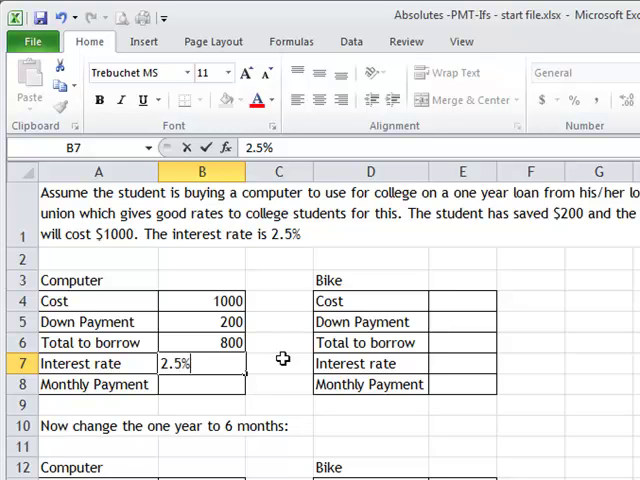
pyautogui.press('Return')
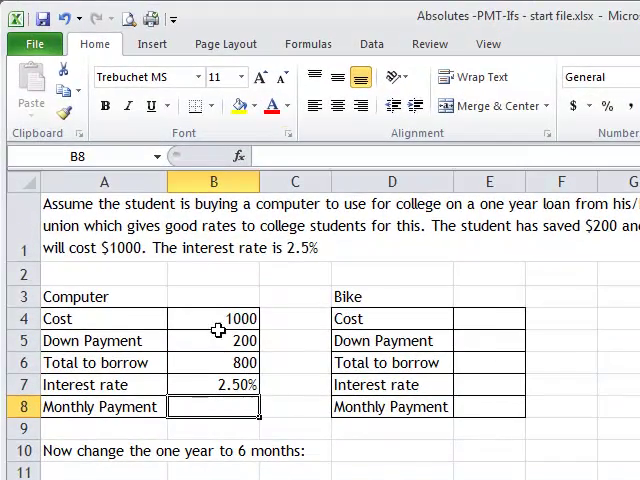
pyautogui.moveTo(240, 156)
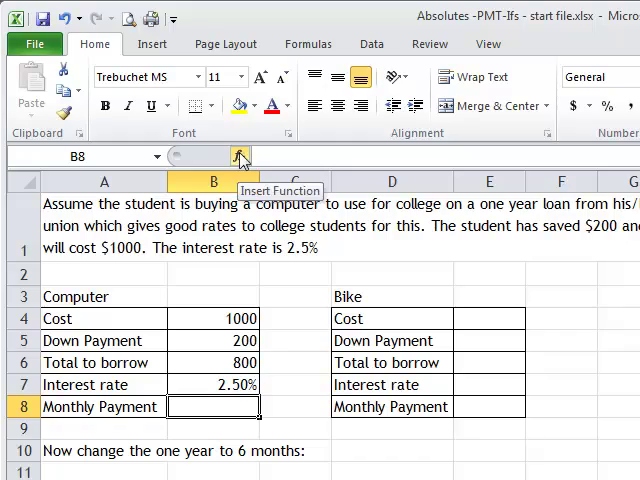
# - Insert a PMT function in B8 by searching 'pmt' in the Financial category
pyautogui.click(240, 156)
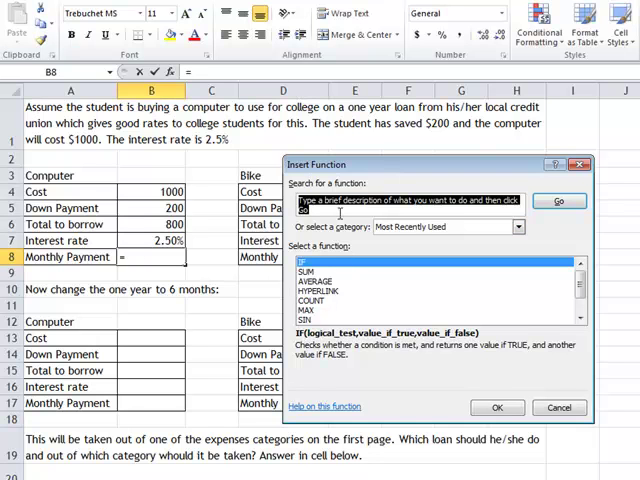
pyautogui.write('pmt')
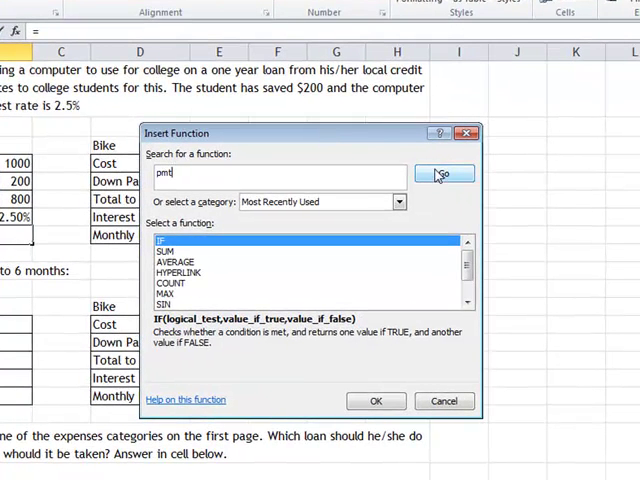
pyautogui.click(444, 172)
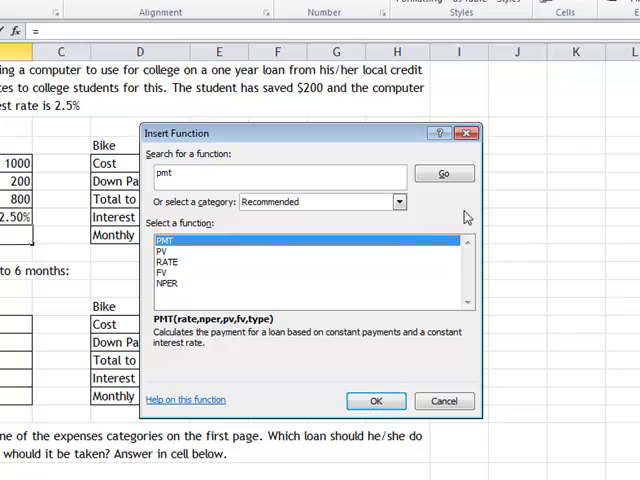
pyautogui.click(398, 200)
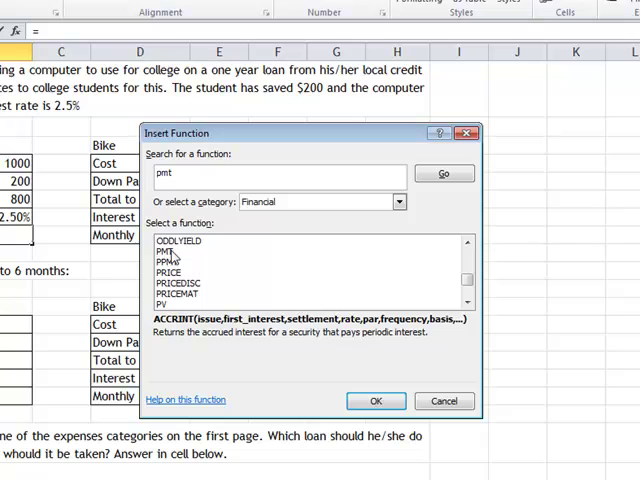
pyautogui.click(376, 400)
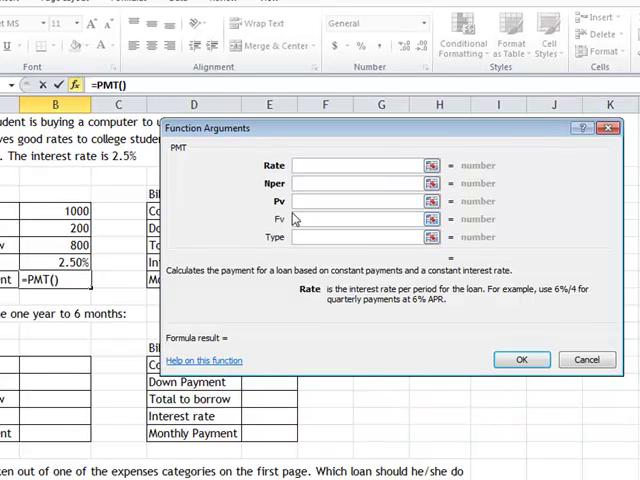
pyautogui.moveTo(250, 228)
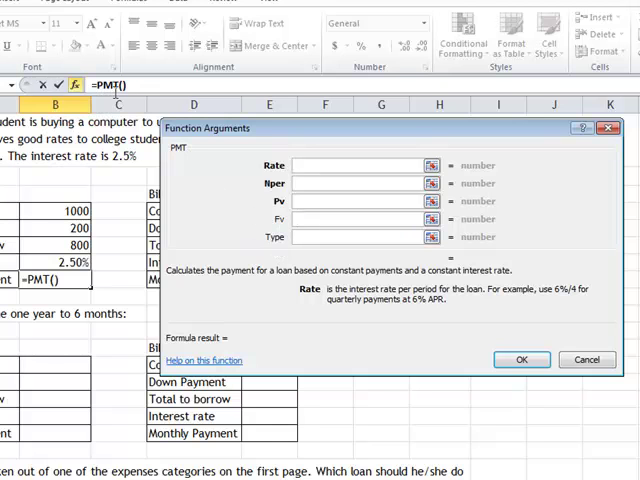
# - Set the PMT Rate argument to B7/12, the annual rate divided by 12
pyautogui.click(360, 164)
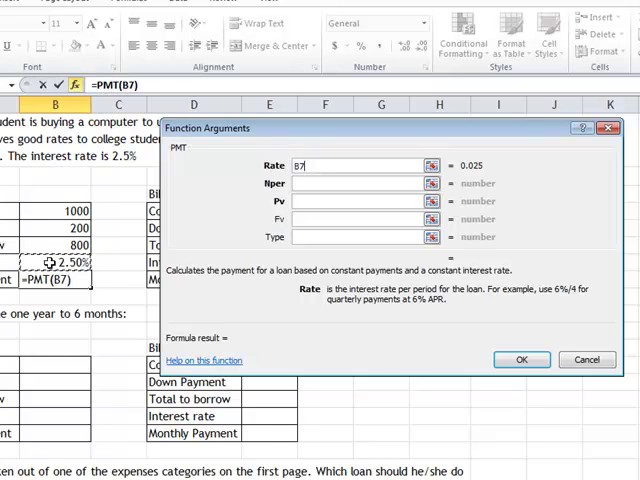
pyautogui.moveTo(356, 308)
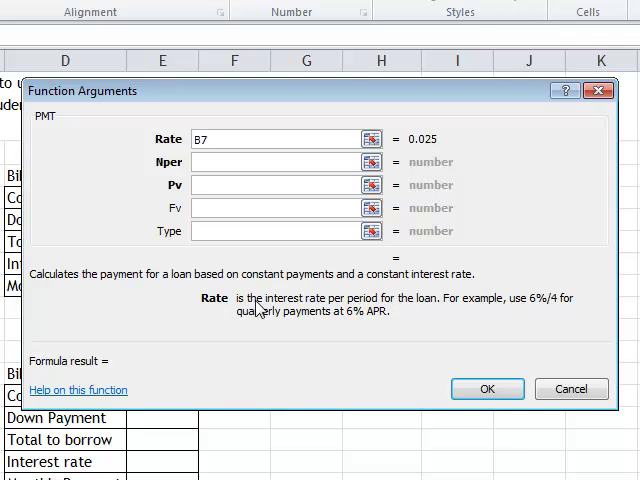
pyautogui.moveTo(426, 308)
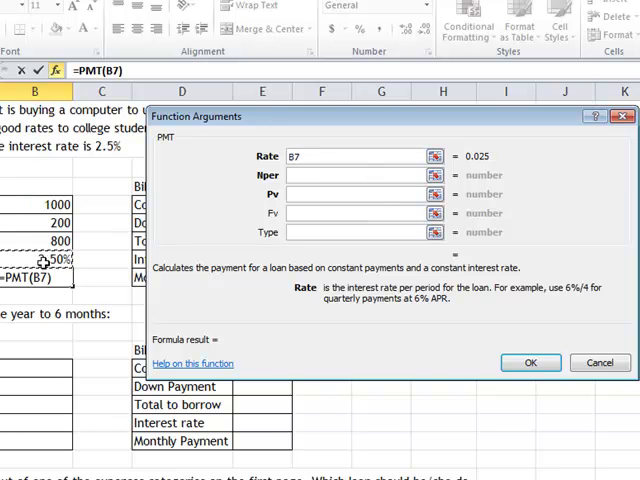
pyautogui.click(350, 156)
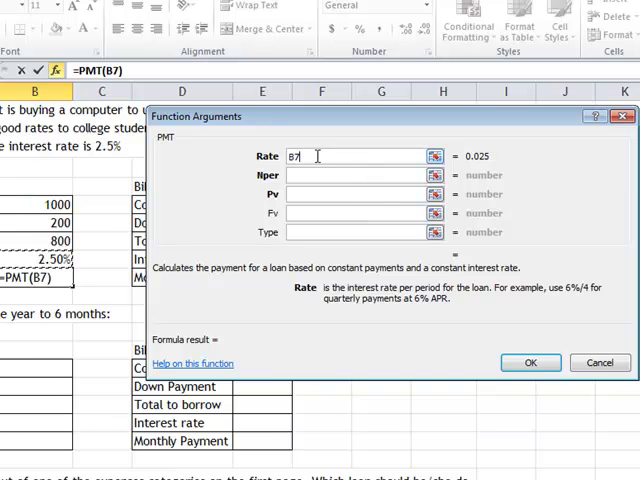
pyautogui.write('/')
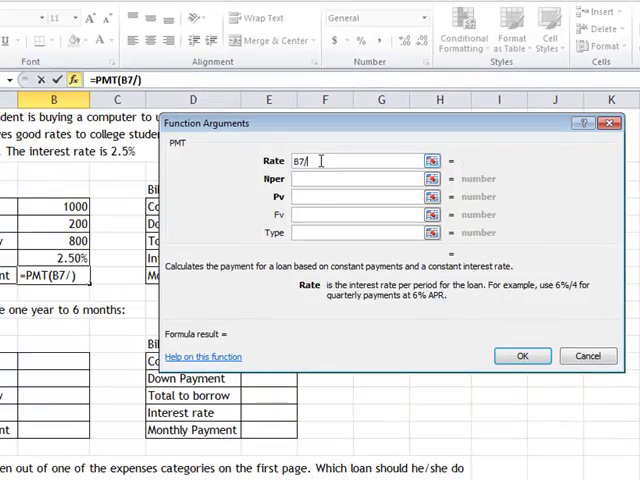
pyautogui.write('12')
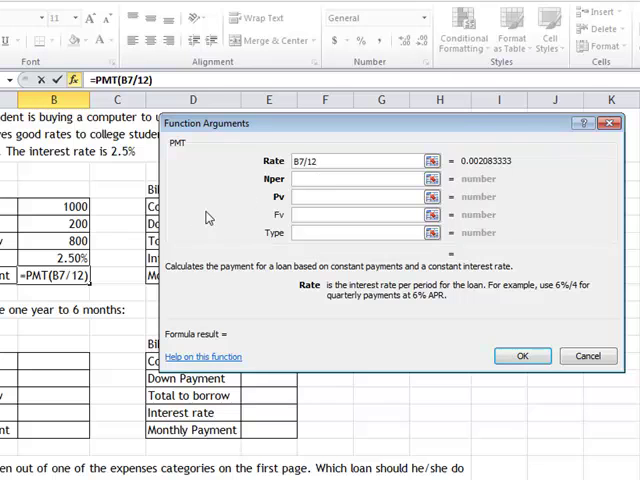
pyautogui.moveTo(488, 168)
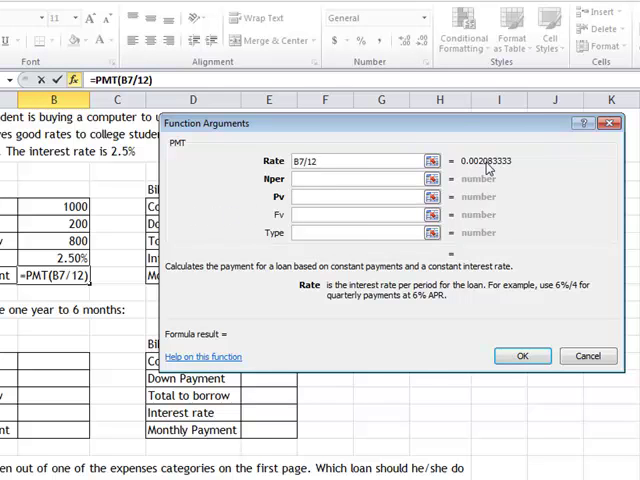
pyautogui.moveTo(480, 168)
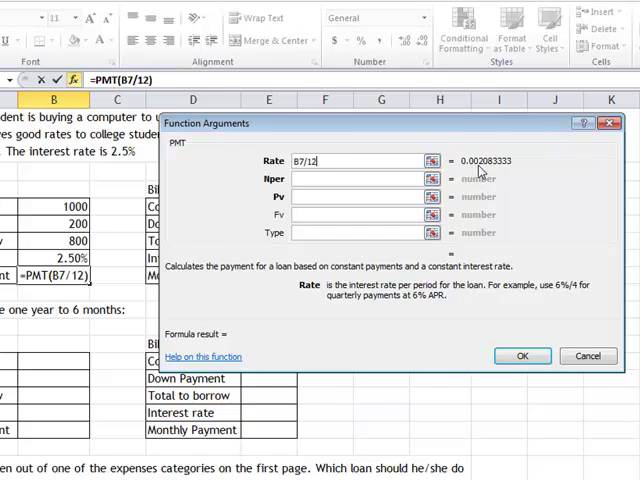
# - Set the PMT Nper to 12 payments and Pv to the B6 borrowed amount, giving about -67.57
pyautogui.click(364, 178)
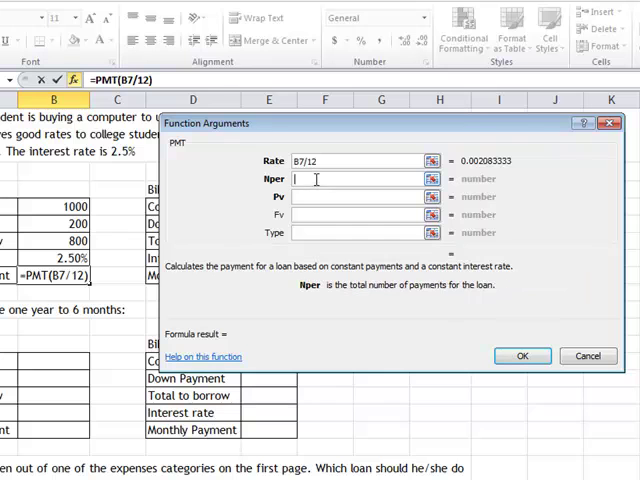
pyautogui.moveTo(416, 300)
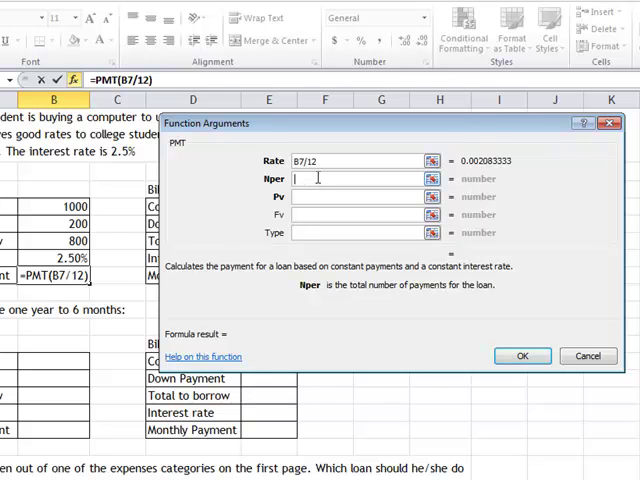
pyautogui.write('1')
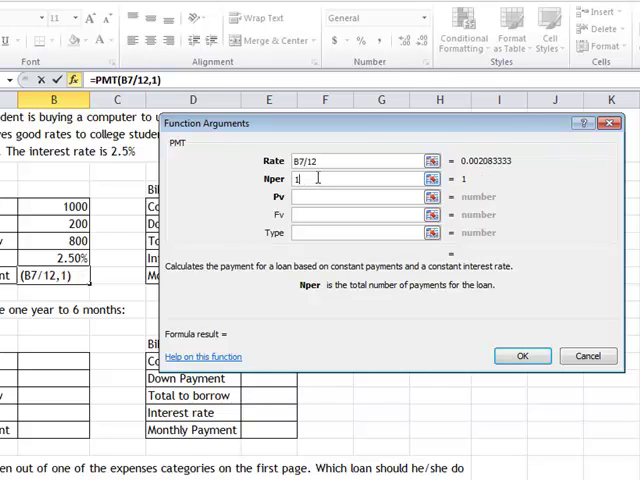
pyautogui.write('2')
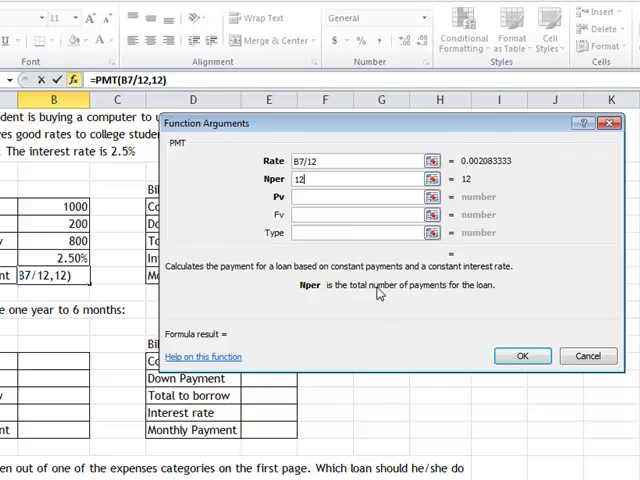
pyautogui.moveTo(328, 192)
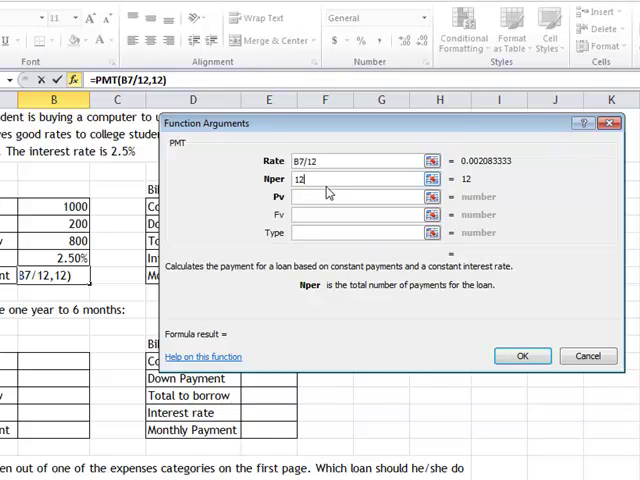
pyautogui.press('BackSpace')
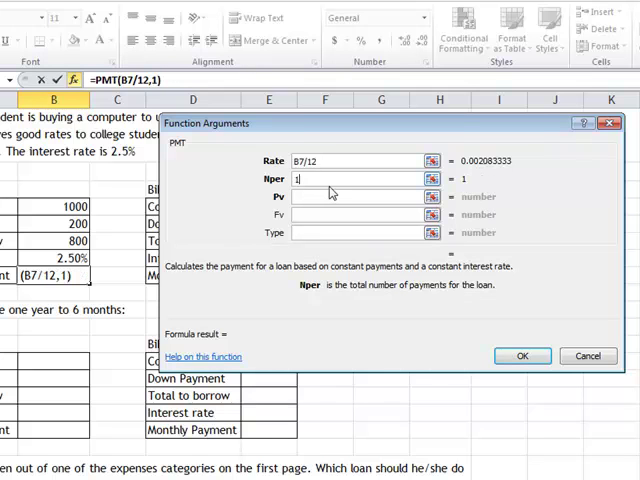
pyautogui.write('*12')
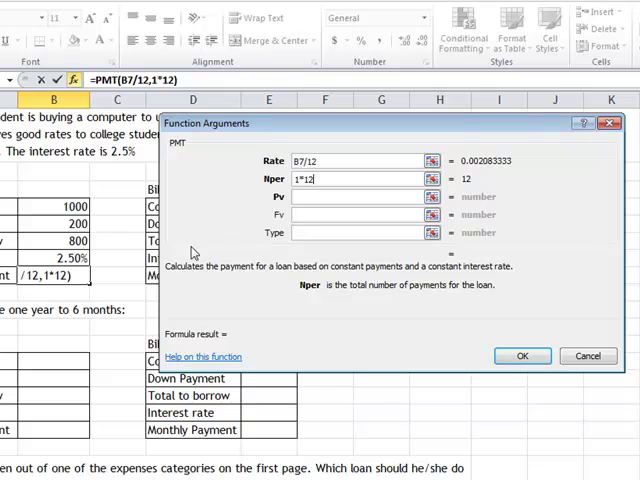
pyautogui.moveTo(324, 210)
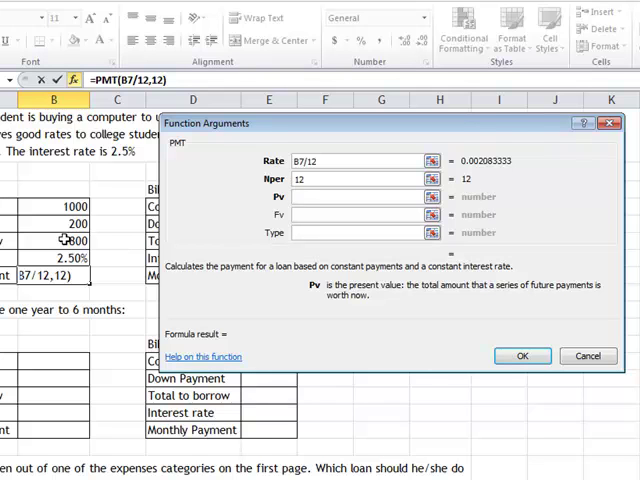
pyautogui.write('B6')
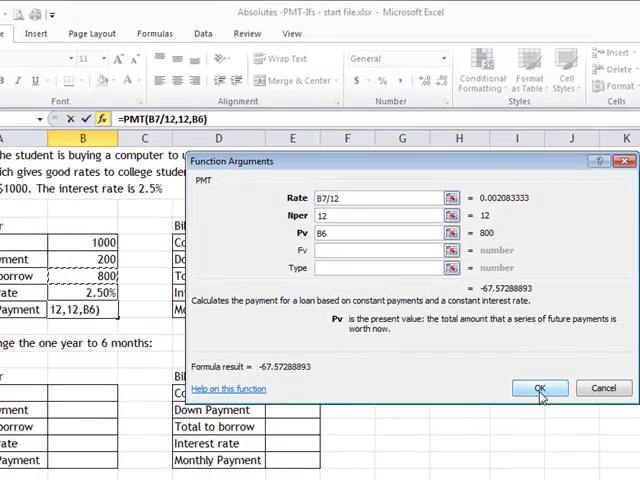
# - Confirm the PMT arguments so B8 shows a monthly payment of $67.57, checking the formula once
pyautogui.click(540, 388)
pyautogui.write('-')
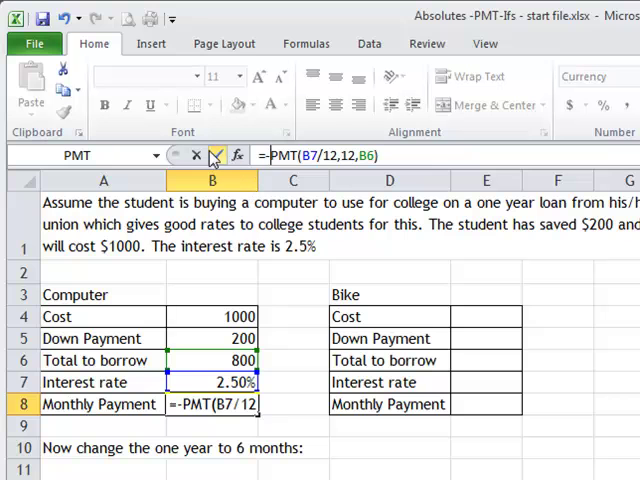
pyautogui.moveTo(216, 156)
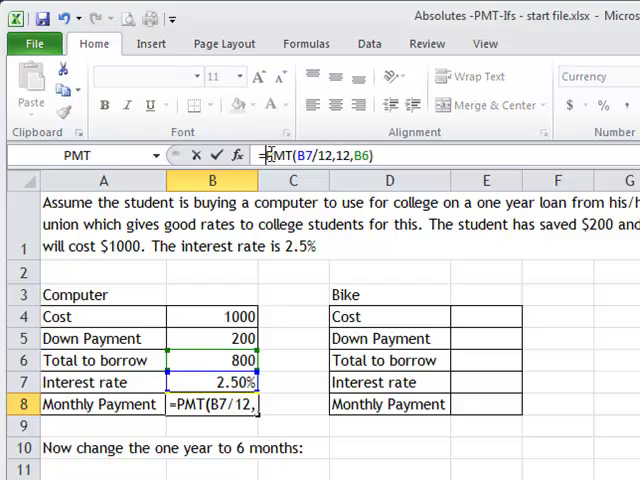
pyautogui.click(236, 154)
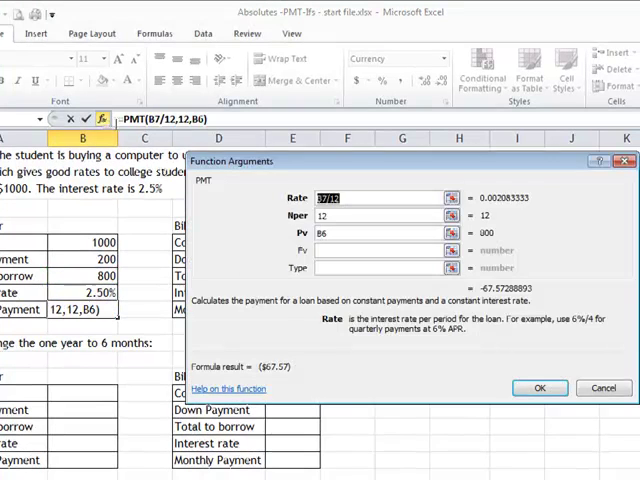
pyautogui.click(380, 232)
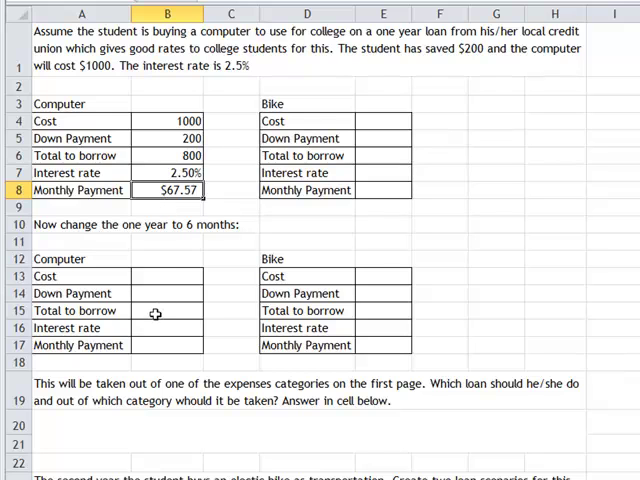
# - Insert row 16 and label it 'Years to payback' in the computer and bike six-month tables
pyautogui.click(168, 310)
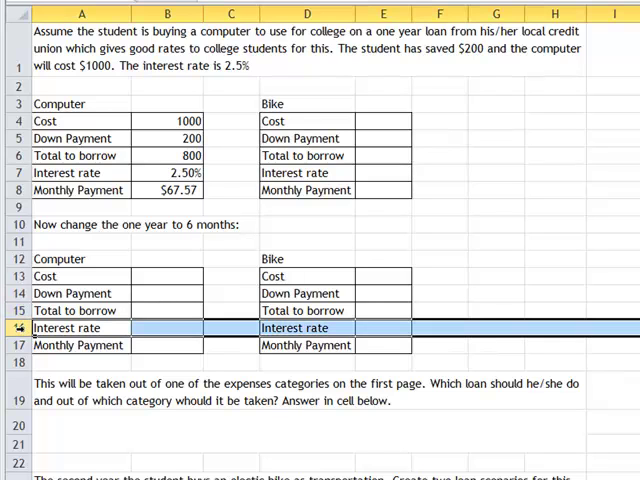
pyautogui.rightClick(80, 328)
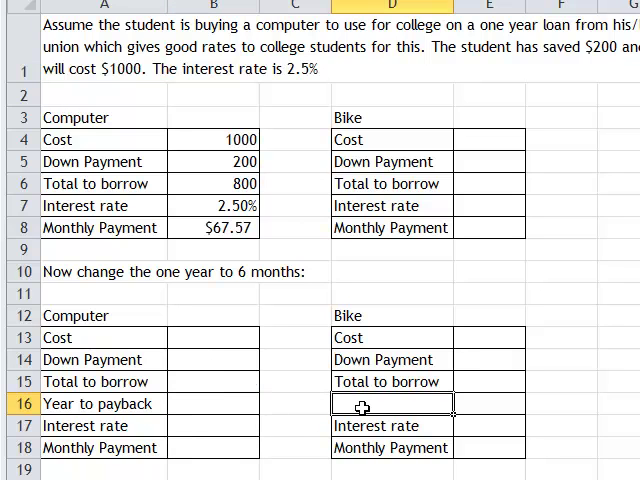
pyautogui.write('Years to')
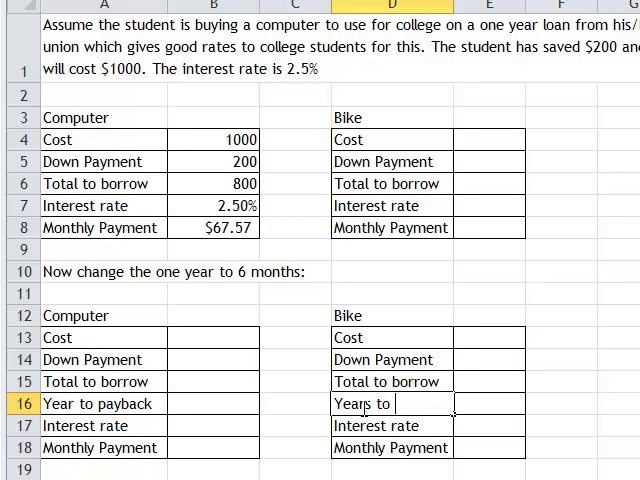
pyautogui.write('payback')
pyautogui.click(104, 404)
pyautogui.write('s')
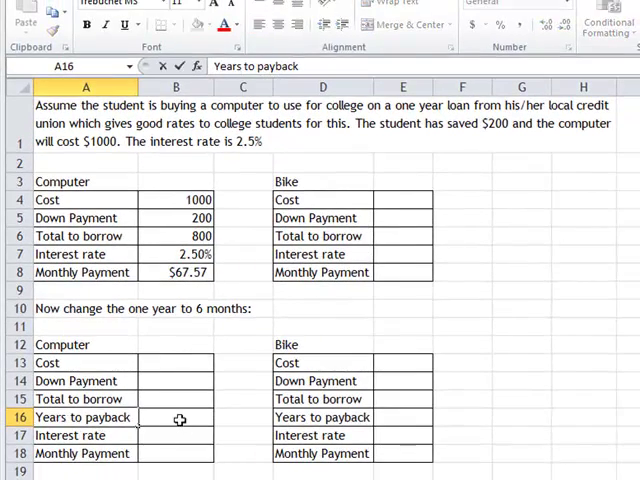
pyautogui.click(176, 416)
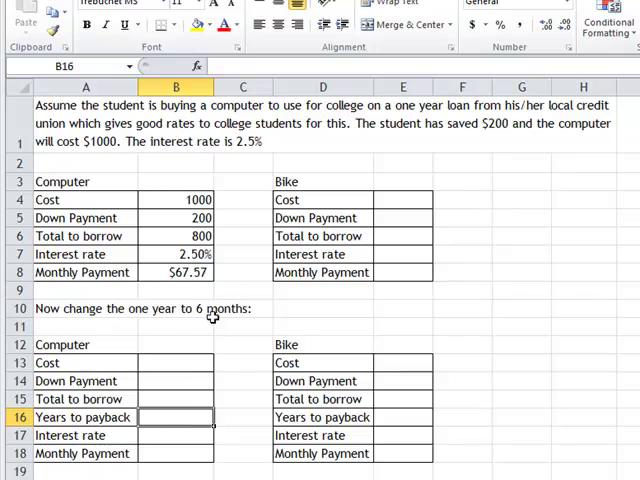
pyautogui.scroll(-3)
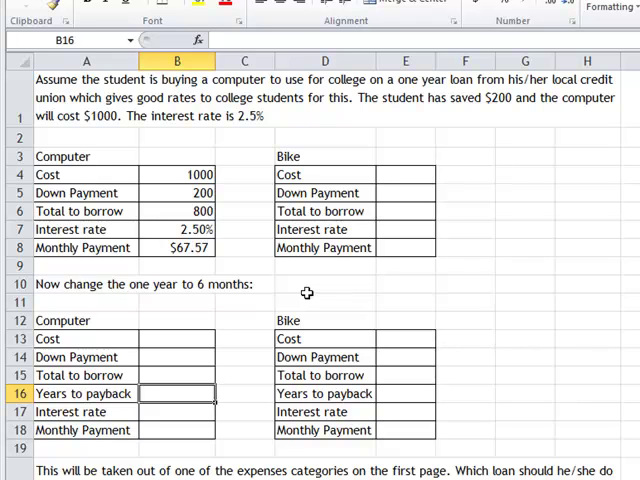
pyautogui.moveTo(180, 328)
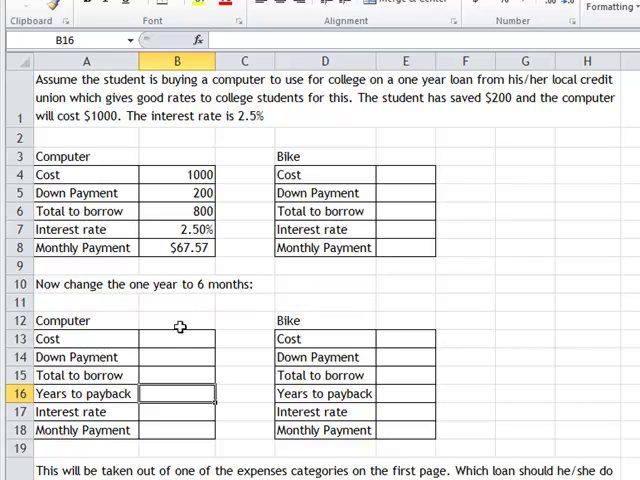
# - Fill B13:B17 with cost 1000, down payment 200, total 800, 0.5 years and 2.5% rate
pyautogui.click(176, 338)
pyautogui.write('1000')
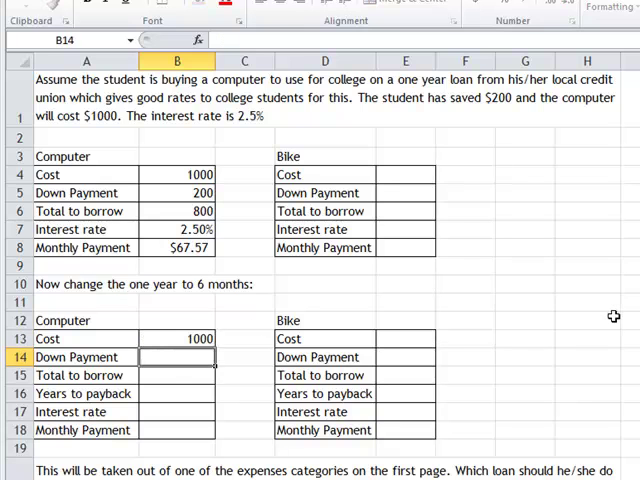
pyautogui.write('200')
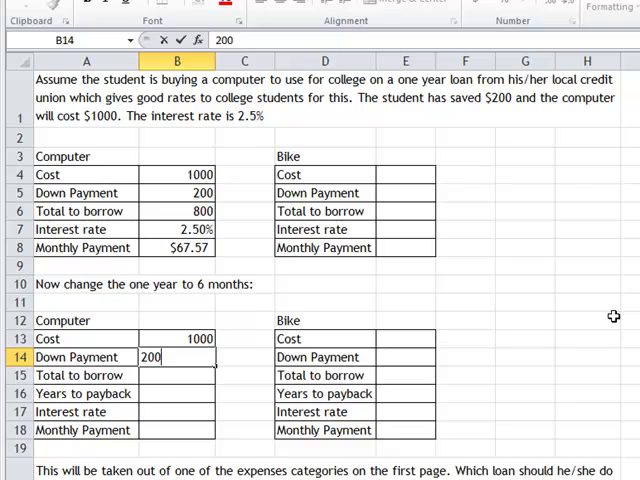
pyautogui.press('Return')
pyautogui.write('=B13-B14')
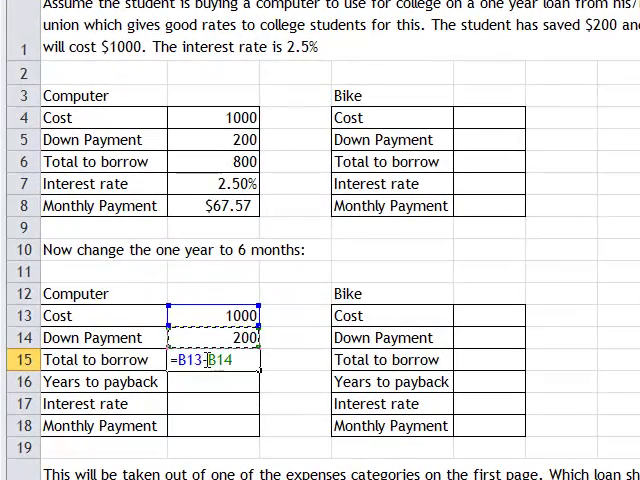
pyautogui.press('Return')
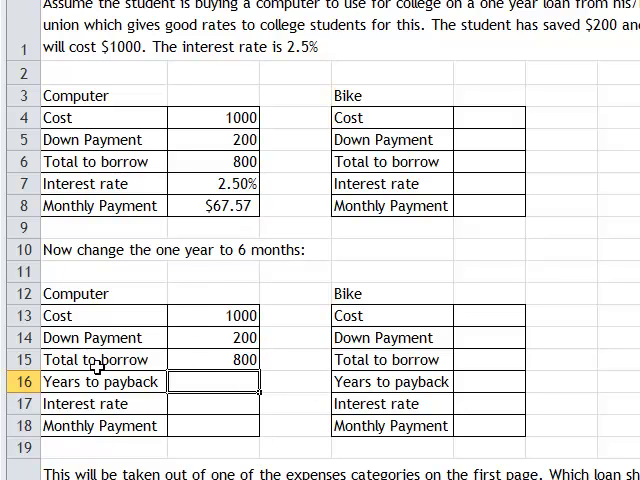
pyautogui.write('.5')
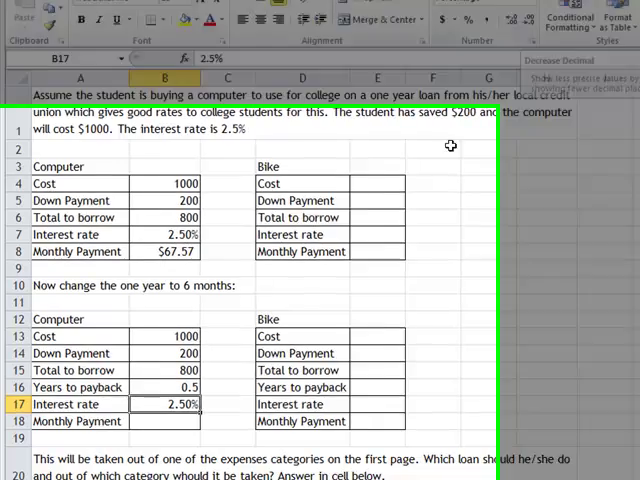
pyautogui.scroll(-3)
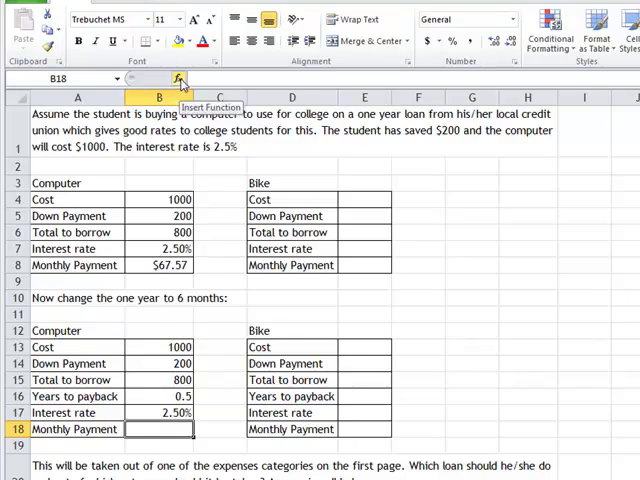
# - Insert a PMT function in the six-month Monthly Payment cell by searching 'pmt'
pyautogui.click(180, 80)
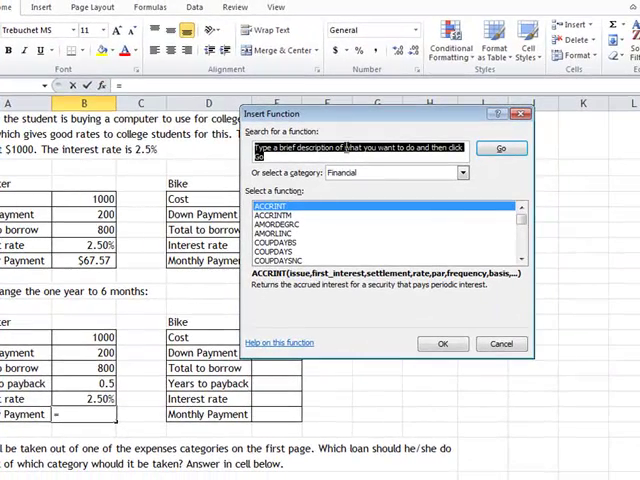
pyautogui.write('pmt')
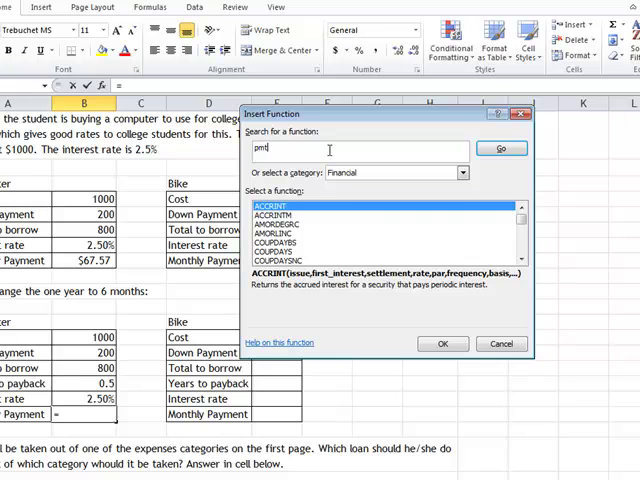
pyautogui.click(462, 172)
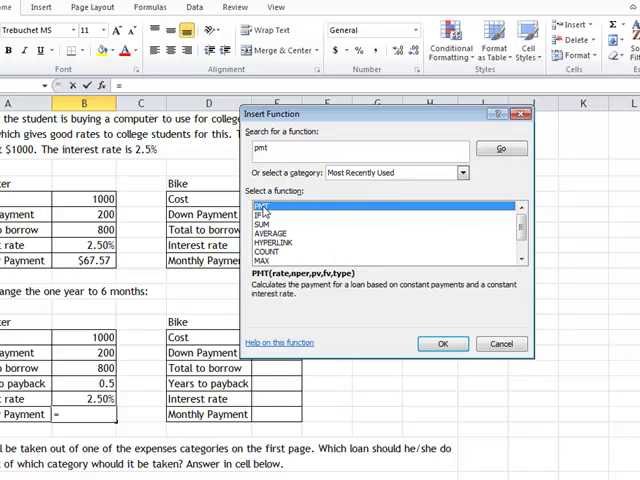
pyautogui.click(442, 344)
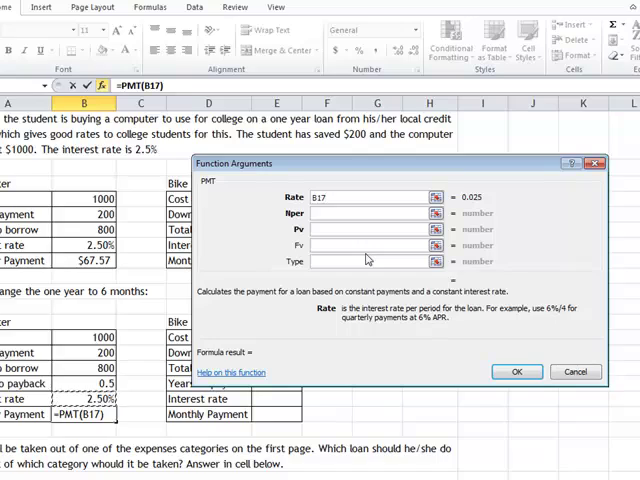
# - Set the PMT arguments to Rate B17/12, Nper B16*12 and Pv B15
pyautogui.write('/12')
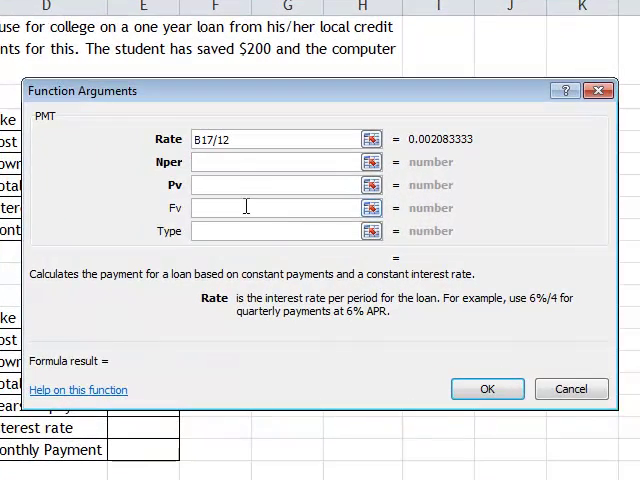
pyautogui.click(280, 160)
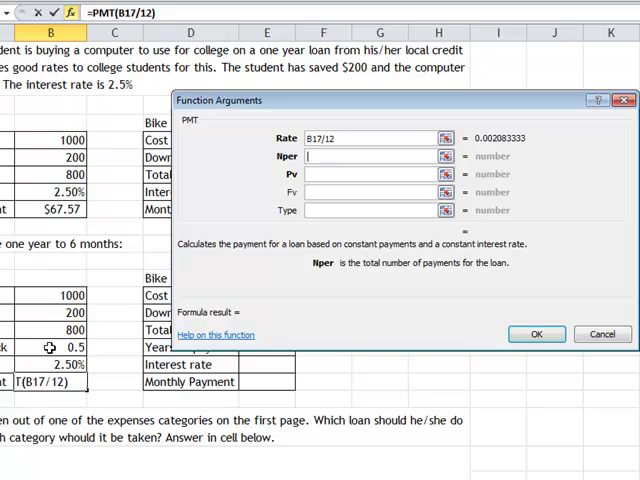
pyautogui.write('B16')
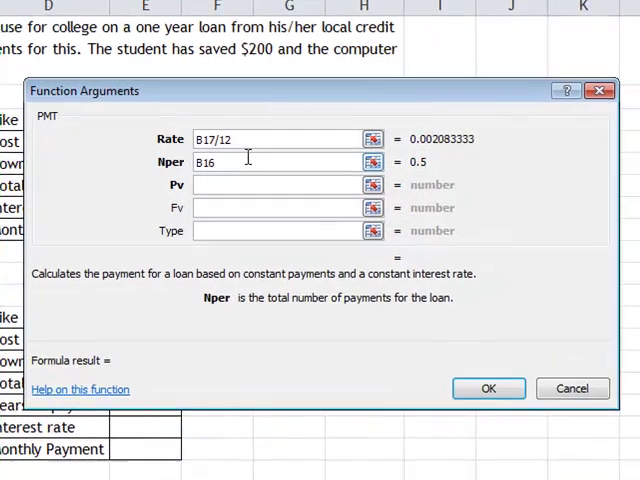
pyautogui.write('*12')
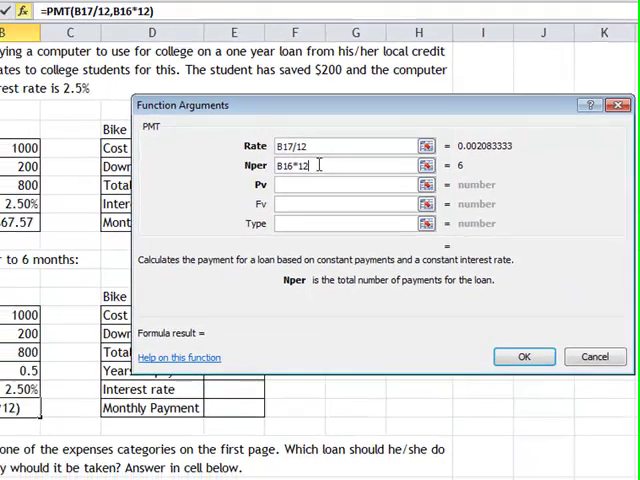
pyautogui.click(350, 184)
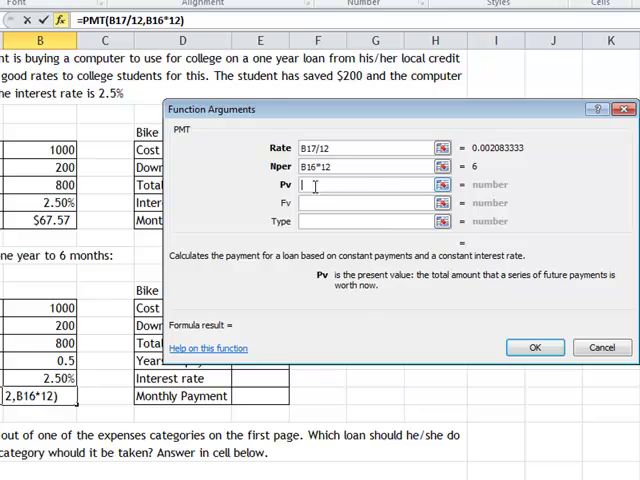
pyautogui.write('B15')
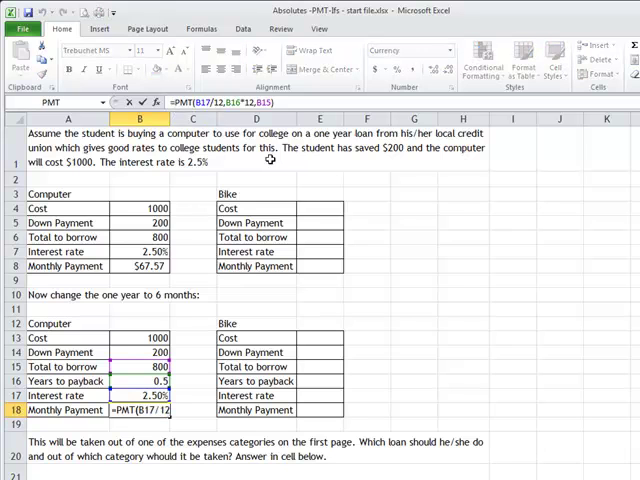
# - Finish the PMT formula giving $134.31 monthly and test a 0.75-year payback
pyautogui.press('Return')
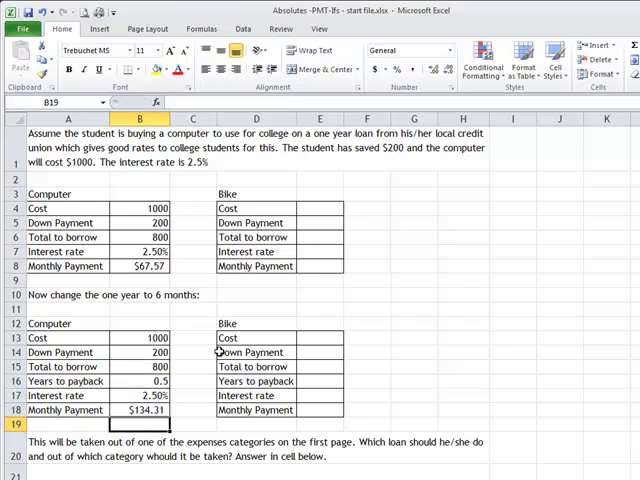
pyautogui.click(140, 410)
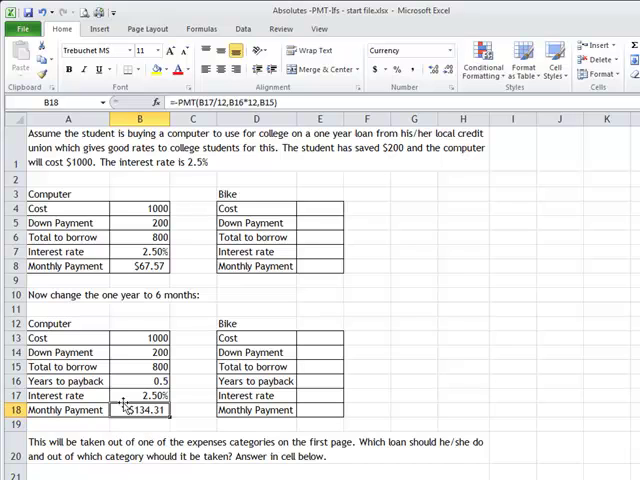
pyautogui.click(140, 380)
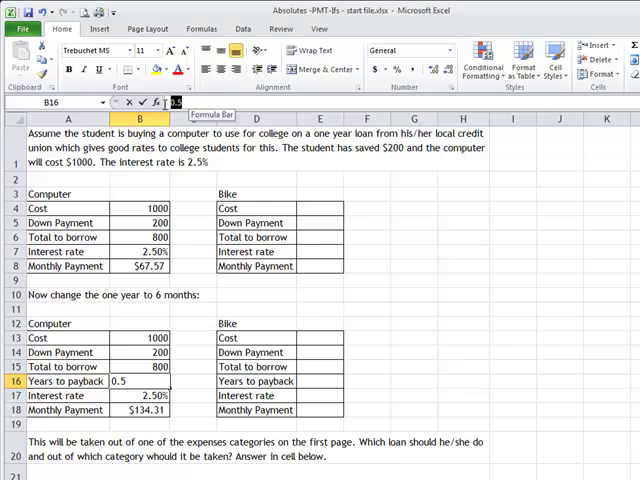
pyautogui.write('.75')
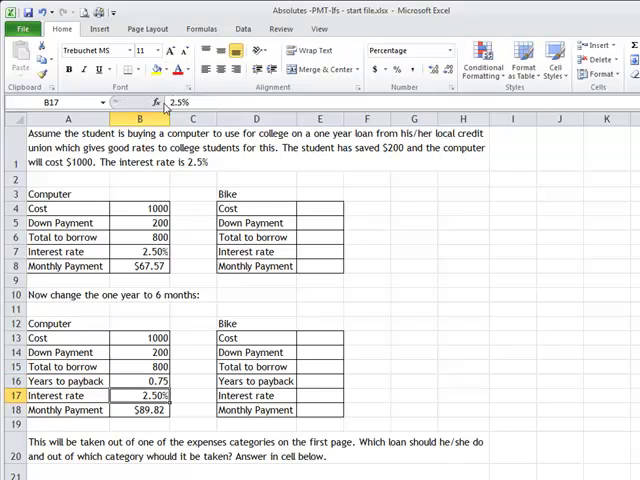
pyautogui.click(148, 380)
pyautogui.write('1.5')
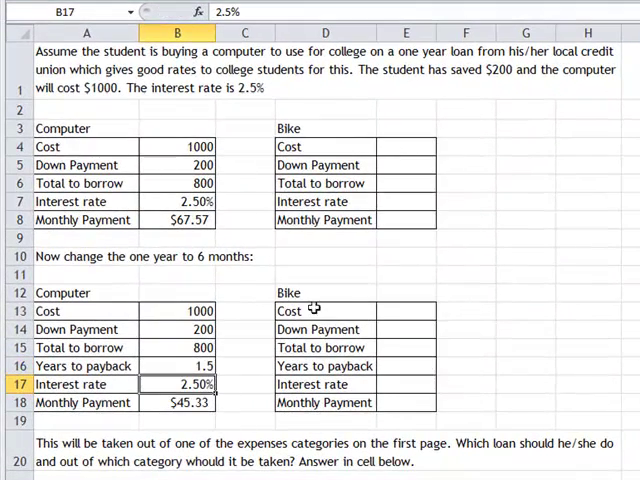
# - Test a $1200 cost and a new down payment, then restore the original values
pyautogui.click(178, 312)
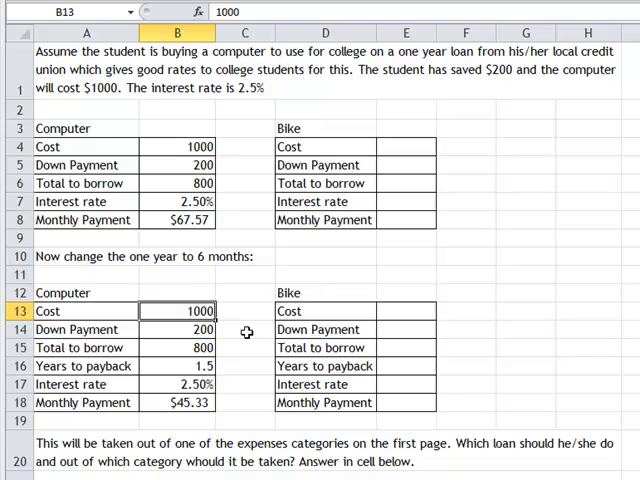
pyautogui.write('1200')
pyautogui.click(178, 328)
pyautogui.write('15')
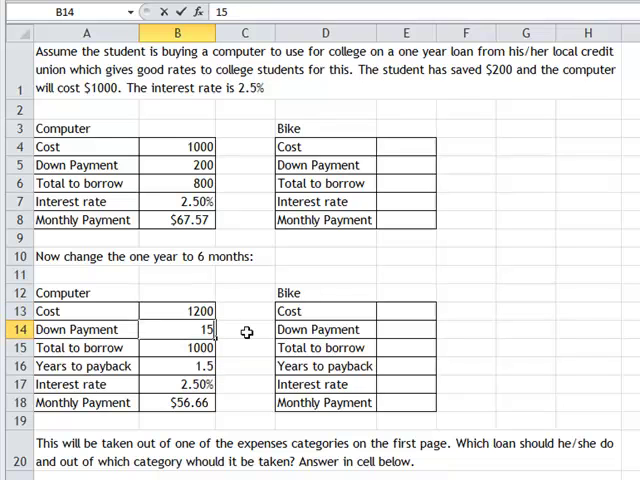
pyautogui.write('0')
pyautogui.press('Return')
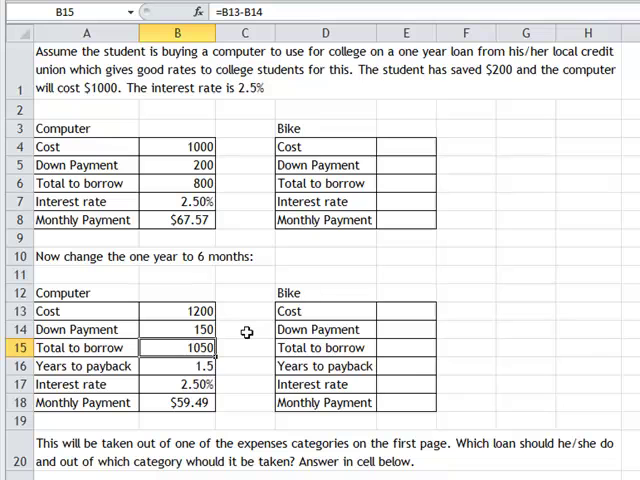
pyautogui.moveTo(156, 376)
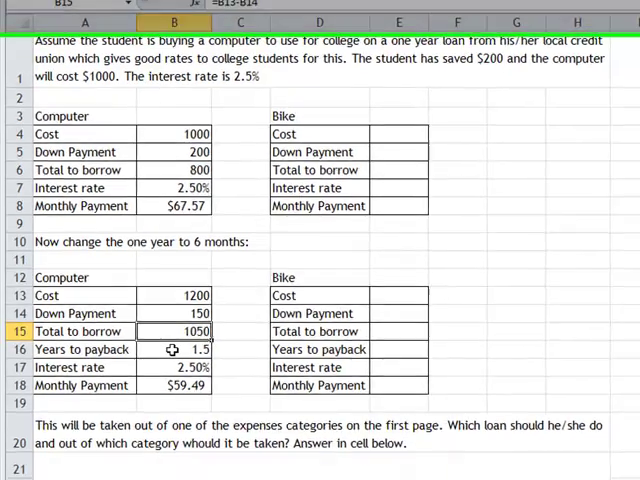
pyautogui.scroll(-3)
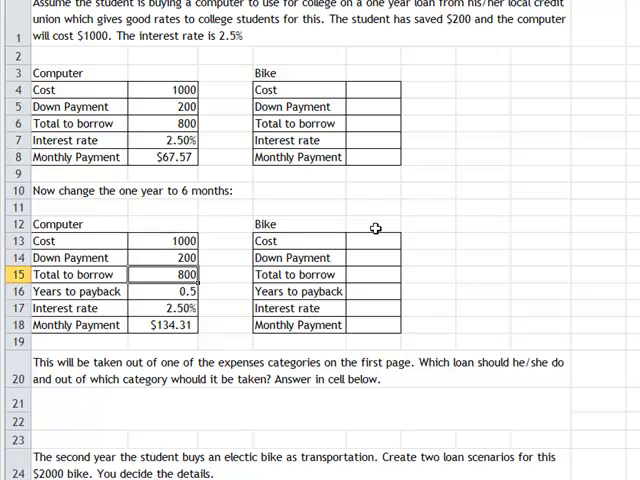
pyautogui.moveTo(252, 414)
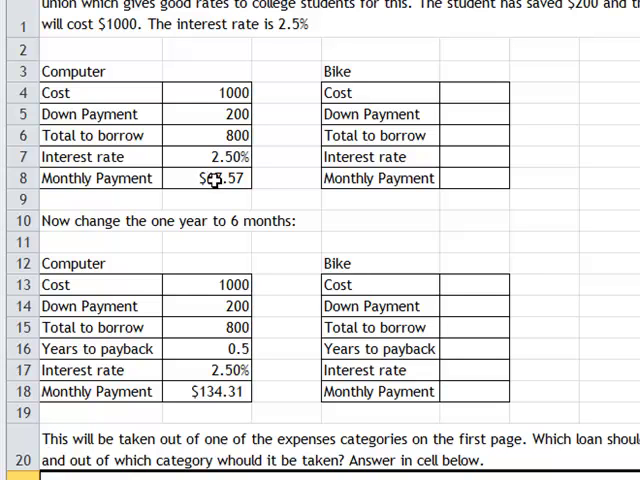
# - Review the question text below the tables and switch to the Absolutes sheet
pyautogui.click(212, 178)
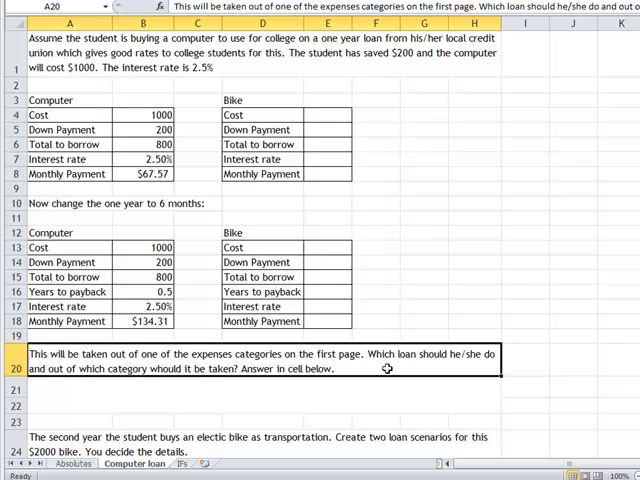
pyautogui.moveTo(42, 368)
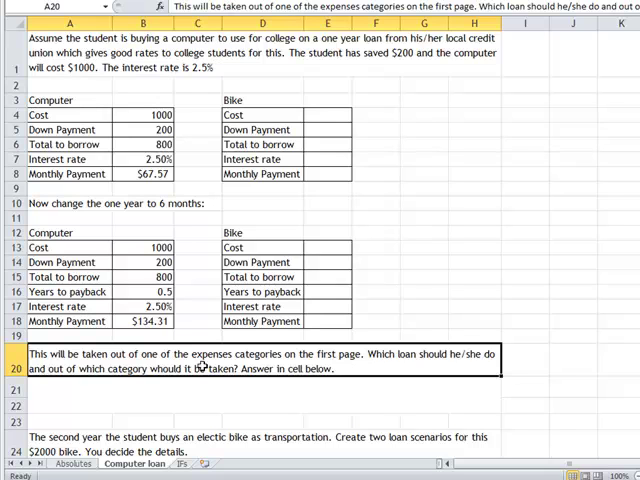
pyautogui.moveTo(104, 400)
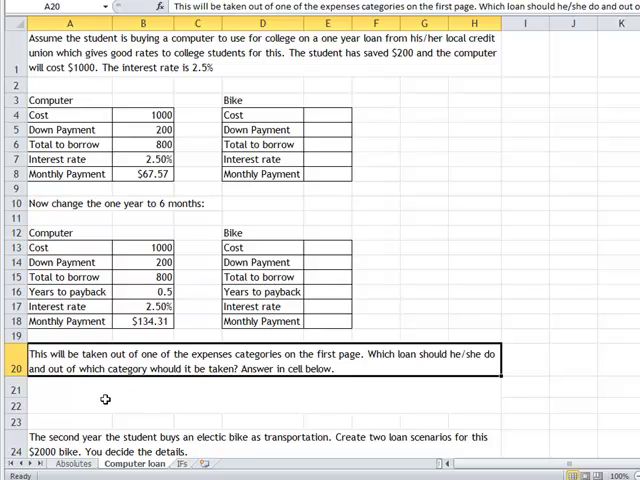
pyautogui.click(68, 390)
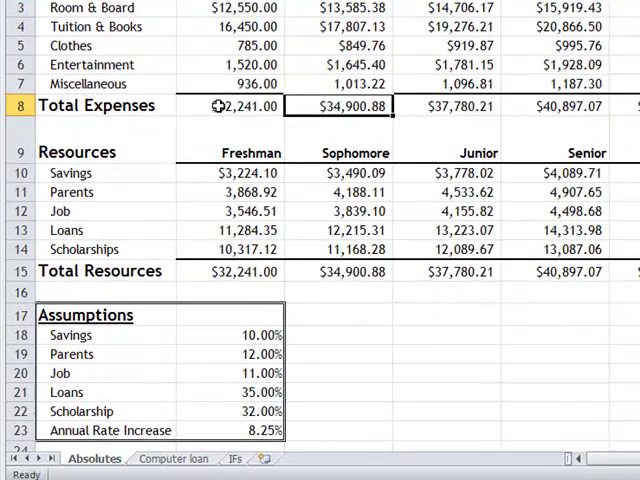
# - Review the freshman Tuition & Books, Room & Board, Clothes, Miscellaneous and Entertainment amounts, then return to the Computer loan sheet
pyautogui.click(240, 84)
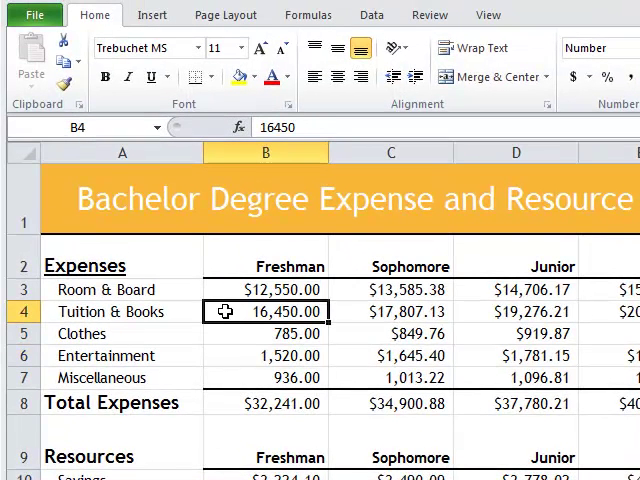
pyautogui.click(264, 288)
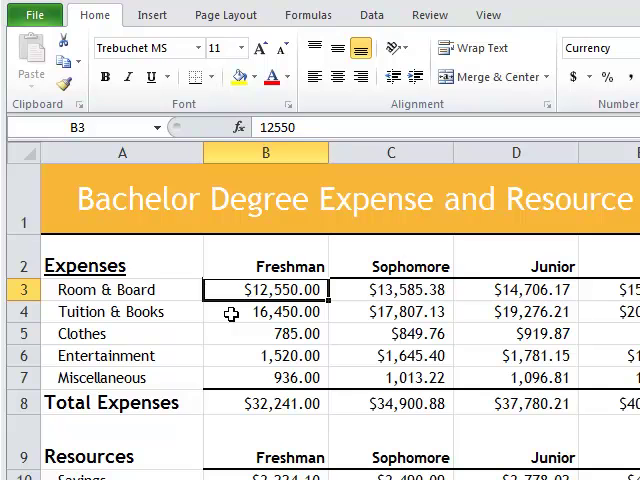
pyautogui.moveTo(226, 340)
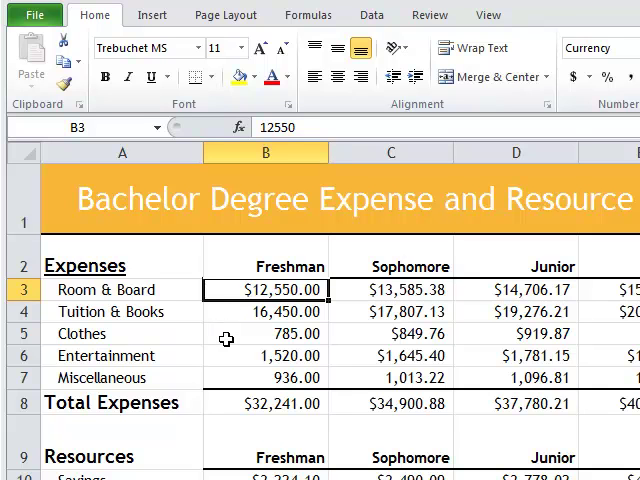
pyautogui.click(264, 332)
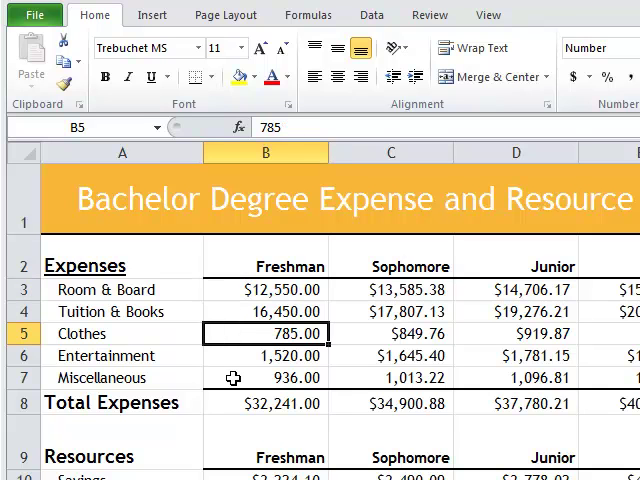
pyautogui.click(264, 378)
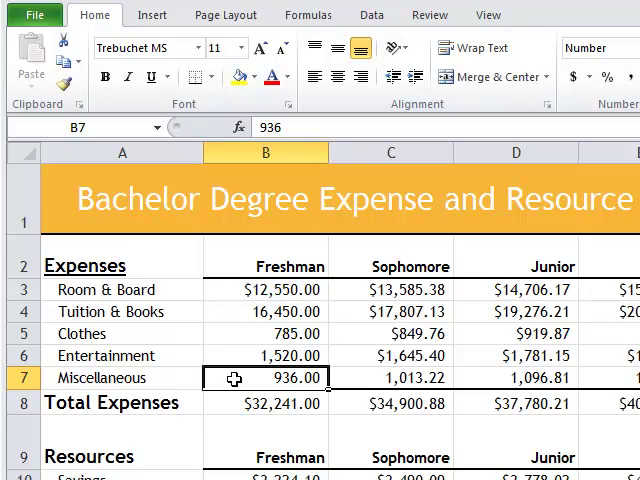
pyautogui.scroll(-3)
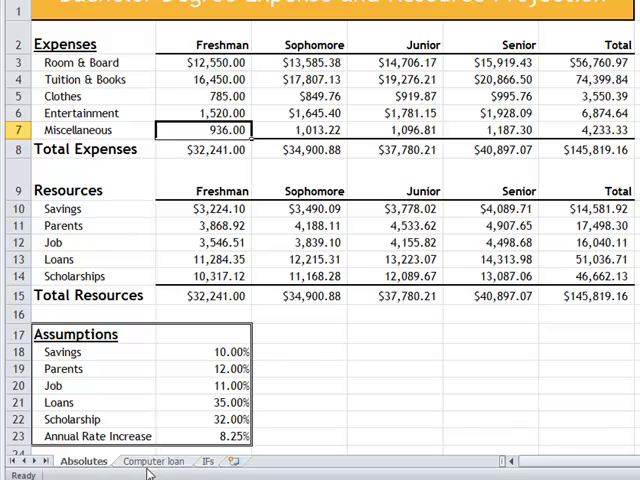
pyautogui.click(154, 460)
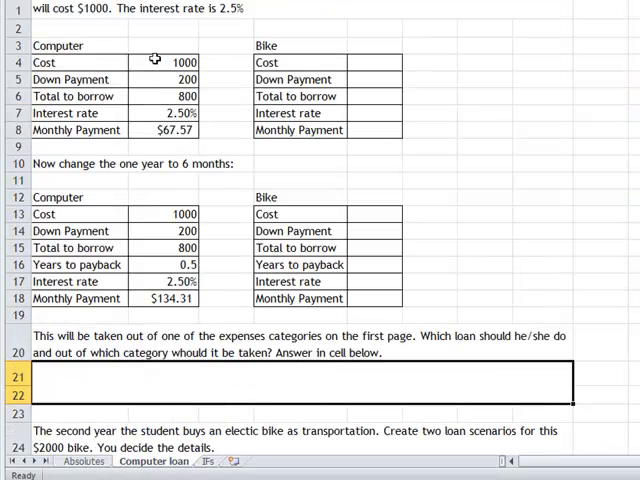
pyautogui.moveTo(160, 224)
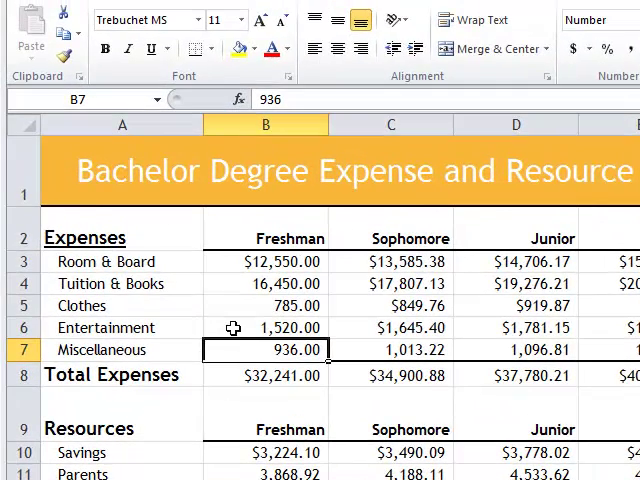
pyautogui.click(264, 328)
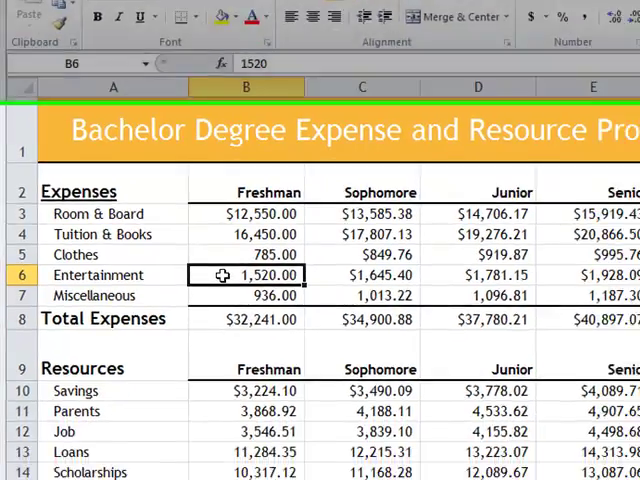
pyautogui.click(150, 464)
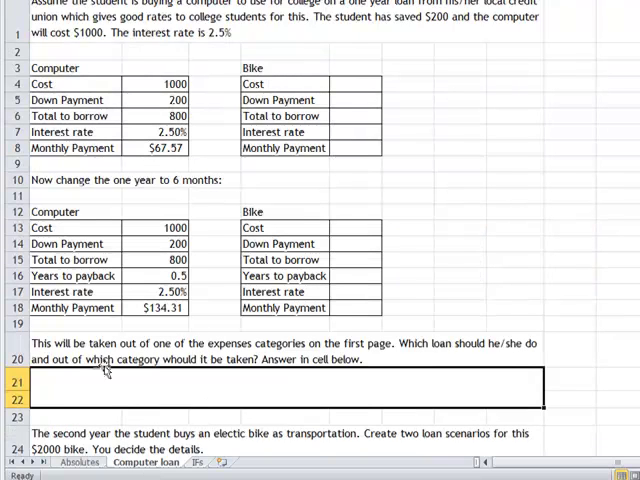
pyautogui.moveTo(280, 384)
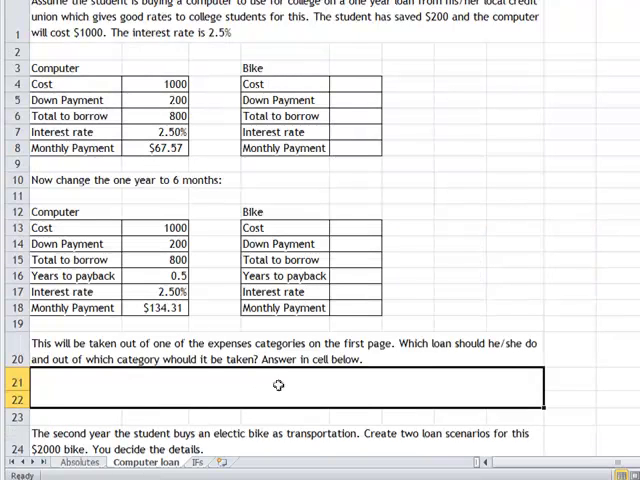
pyautogui.moveTo(304, 288)
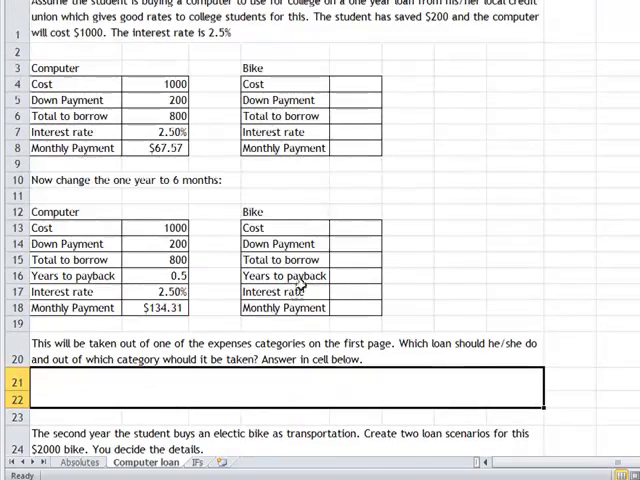
pyautogui.scroll(-3)
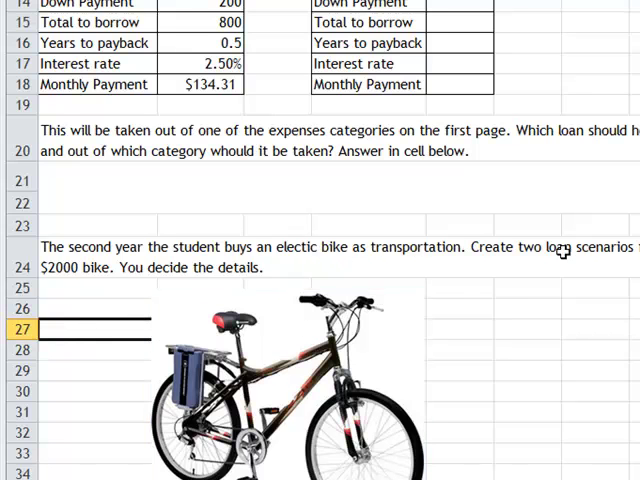
pyautogui.moveTo(504, 258)
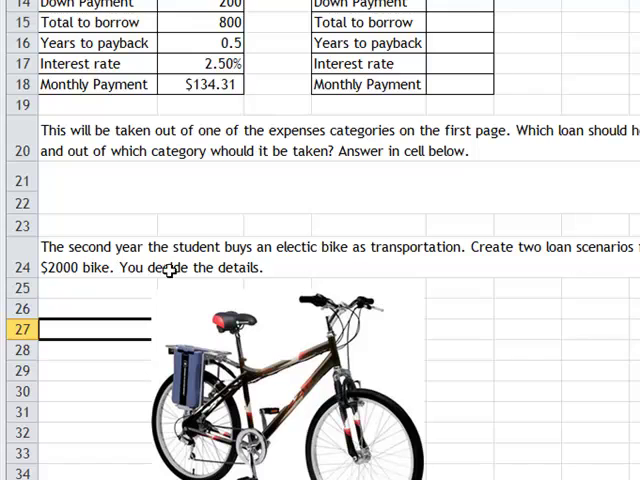
pyautogui.scroll(3)
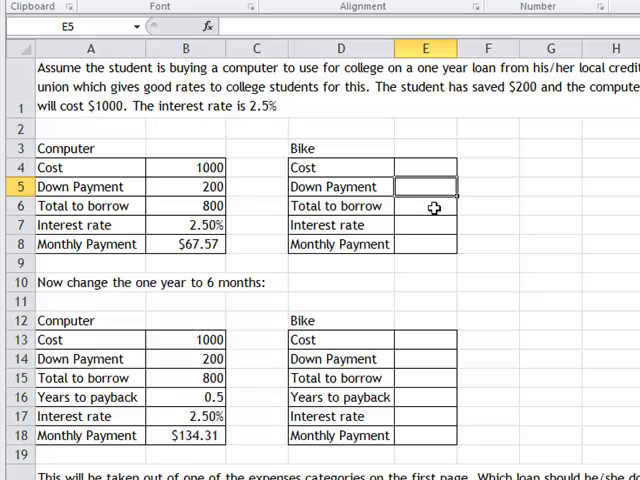
pyautogui.click(426, 224)
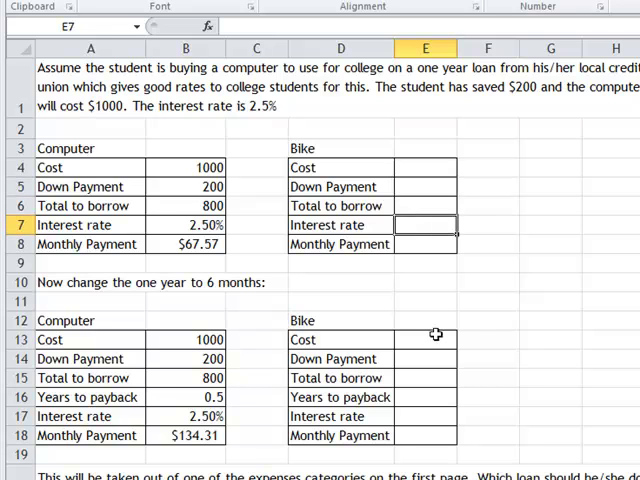
pyautogui.click(424, 340)
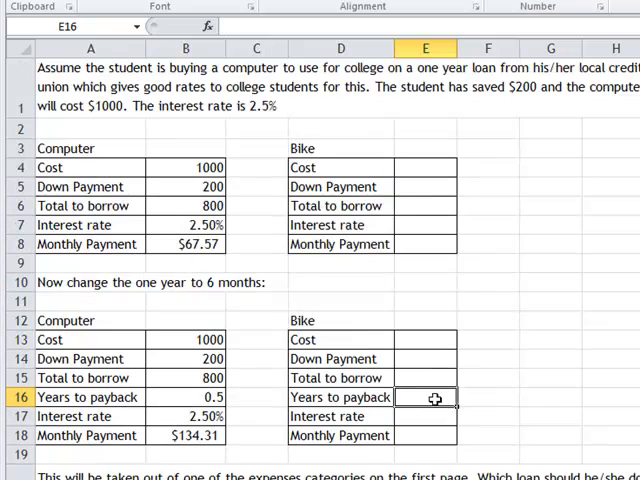
pyautogui.click(424, 224)
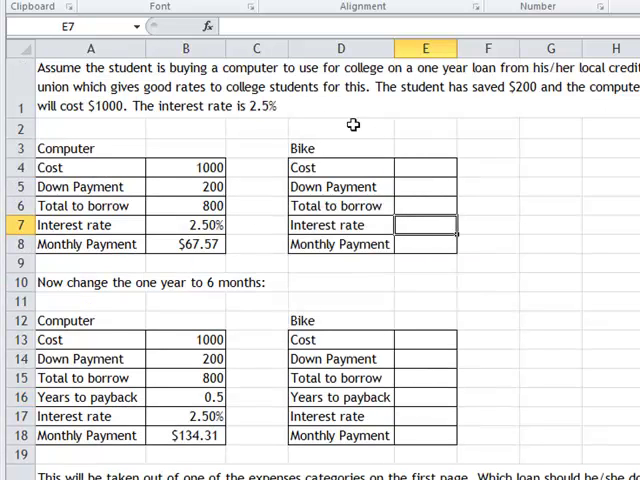
pyautogui.scroll(-3)
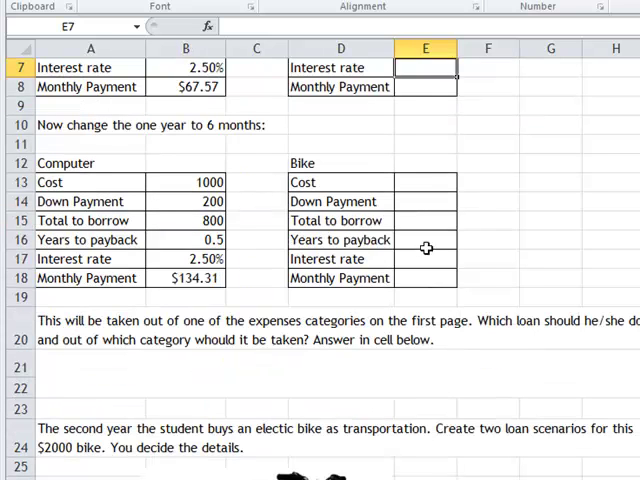
pyautogui.click(426, 240)
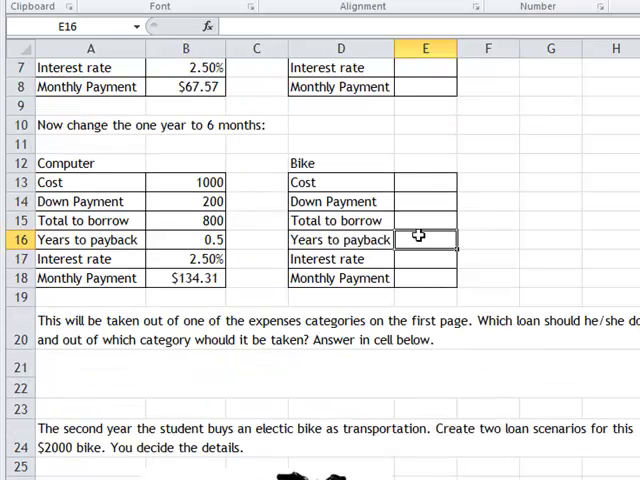
pyautogui.scroll(-3)
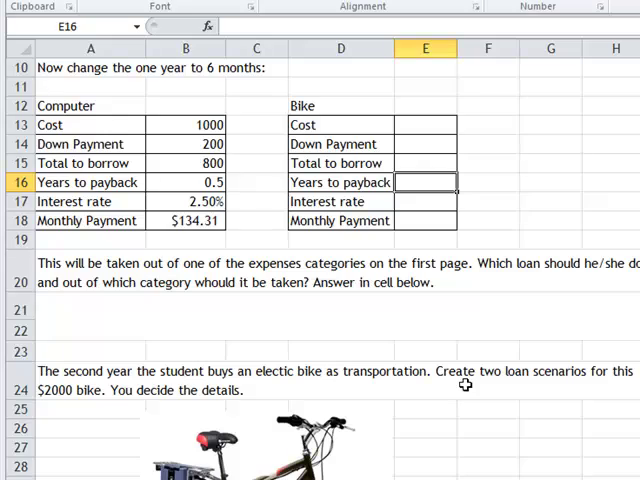
pyautogui.scroll(-3)
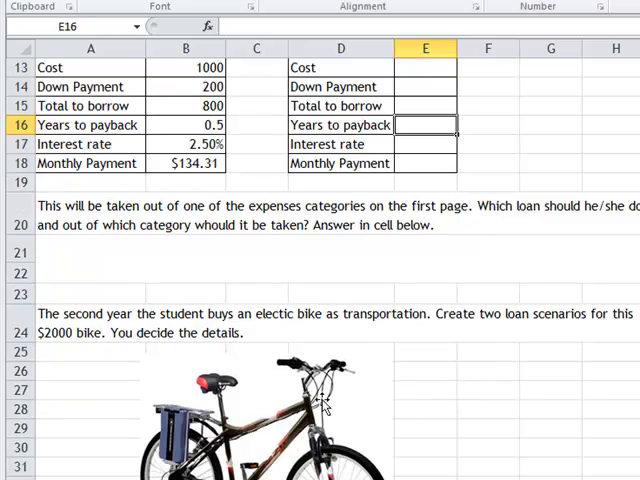
pyautogui.scroll(-3)
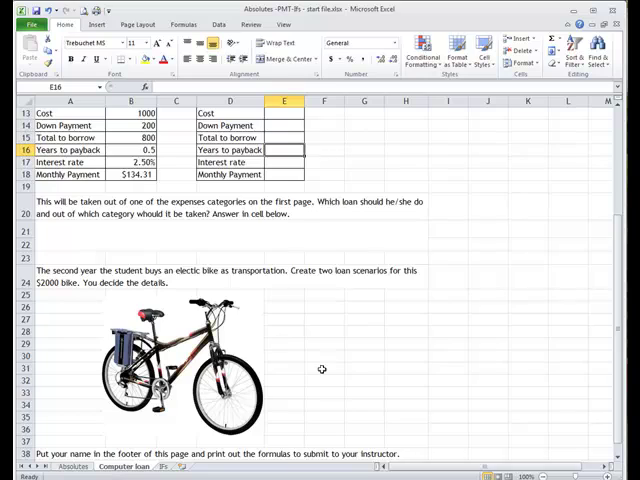
pyautogui.scroll(-3)
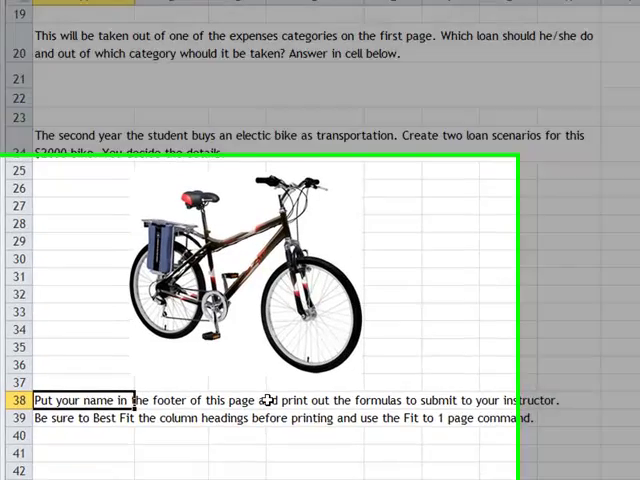
pyautogui.scroll(-3)
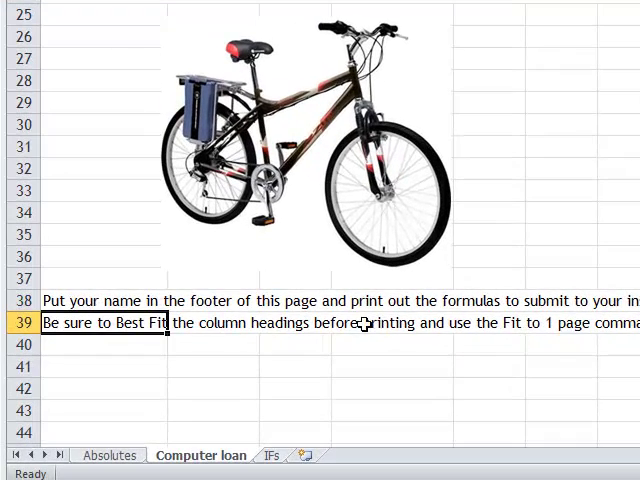
pyautogui.scroll(3)
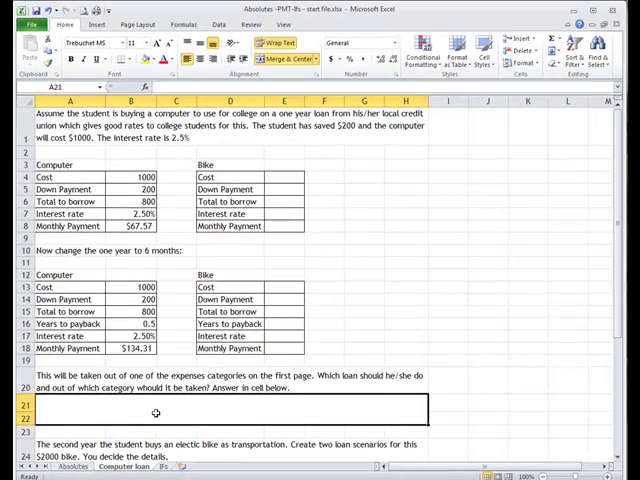
pyautogui.click(244, 250)
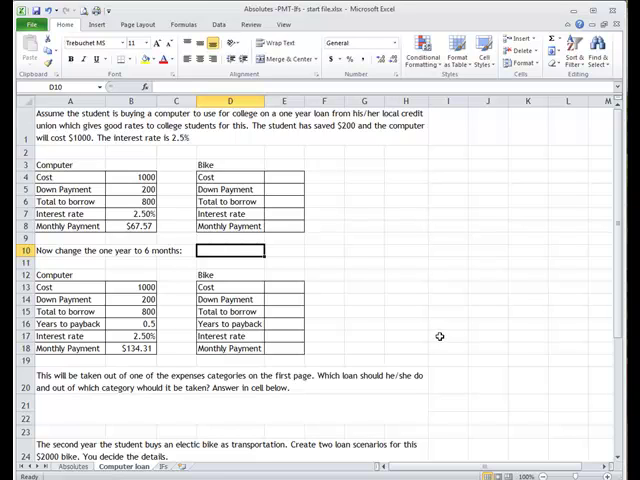
pyautogui.moveTo(440, 336)
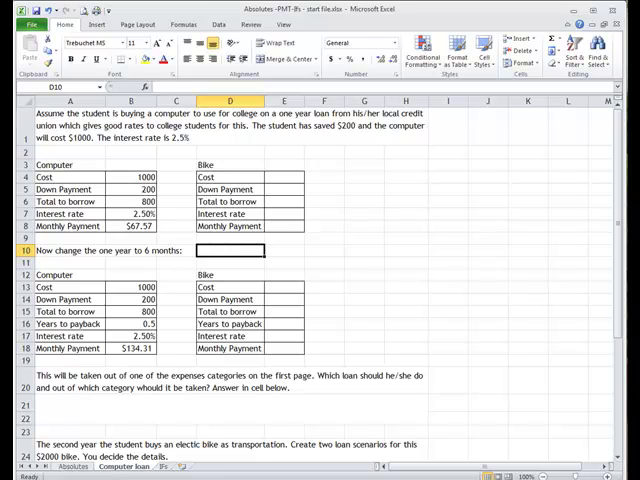